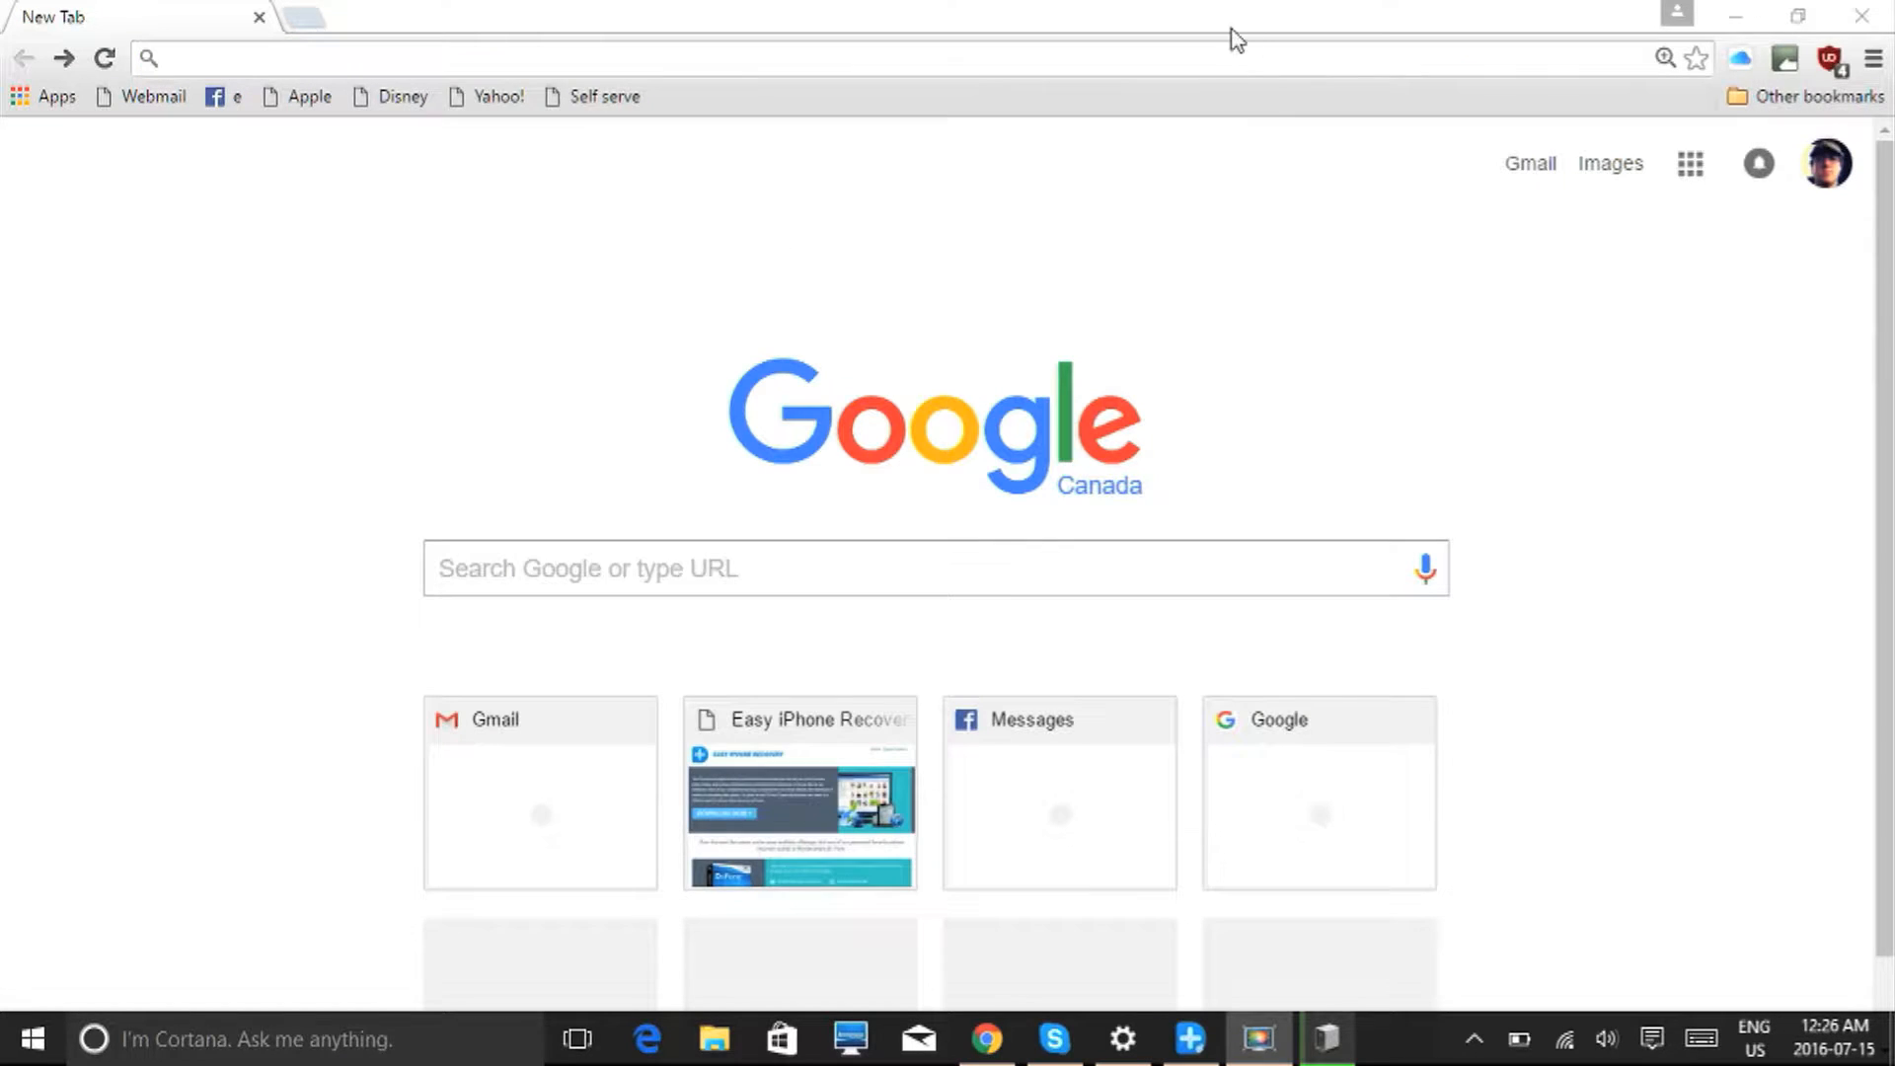
{"action": "type", "text": "http://easyiphonerecovery.com/"}
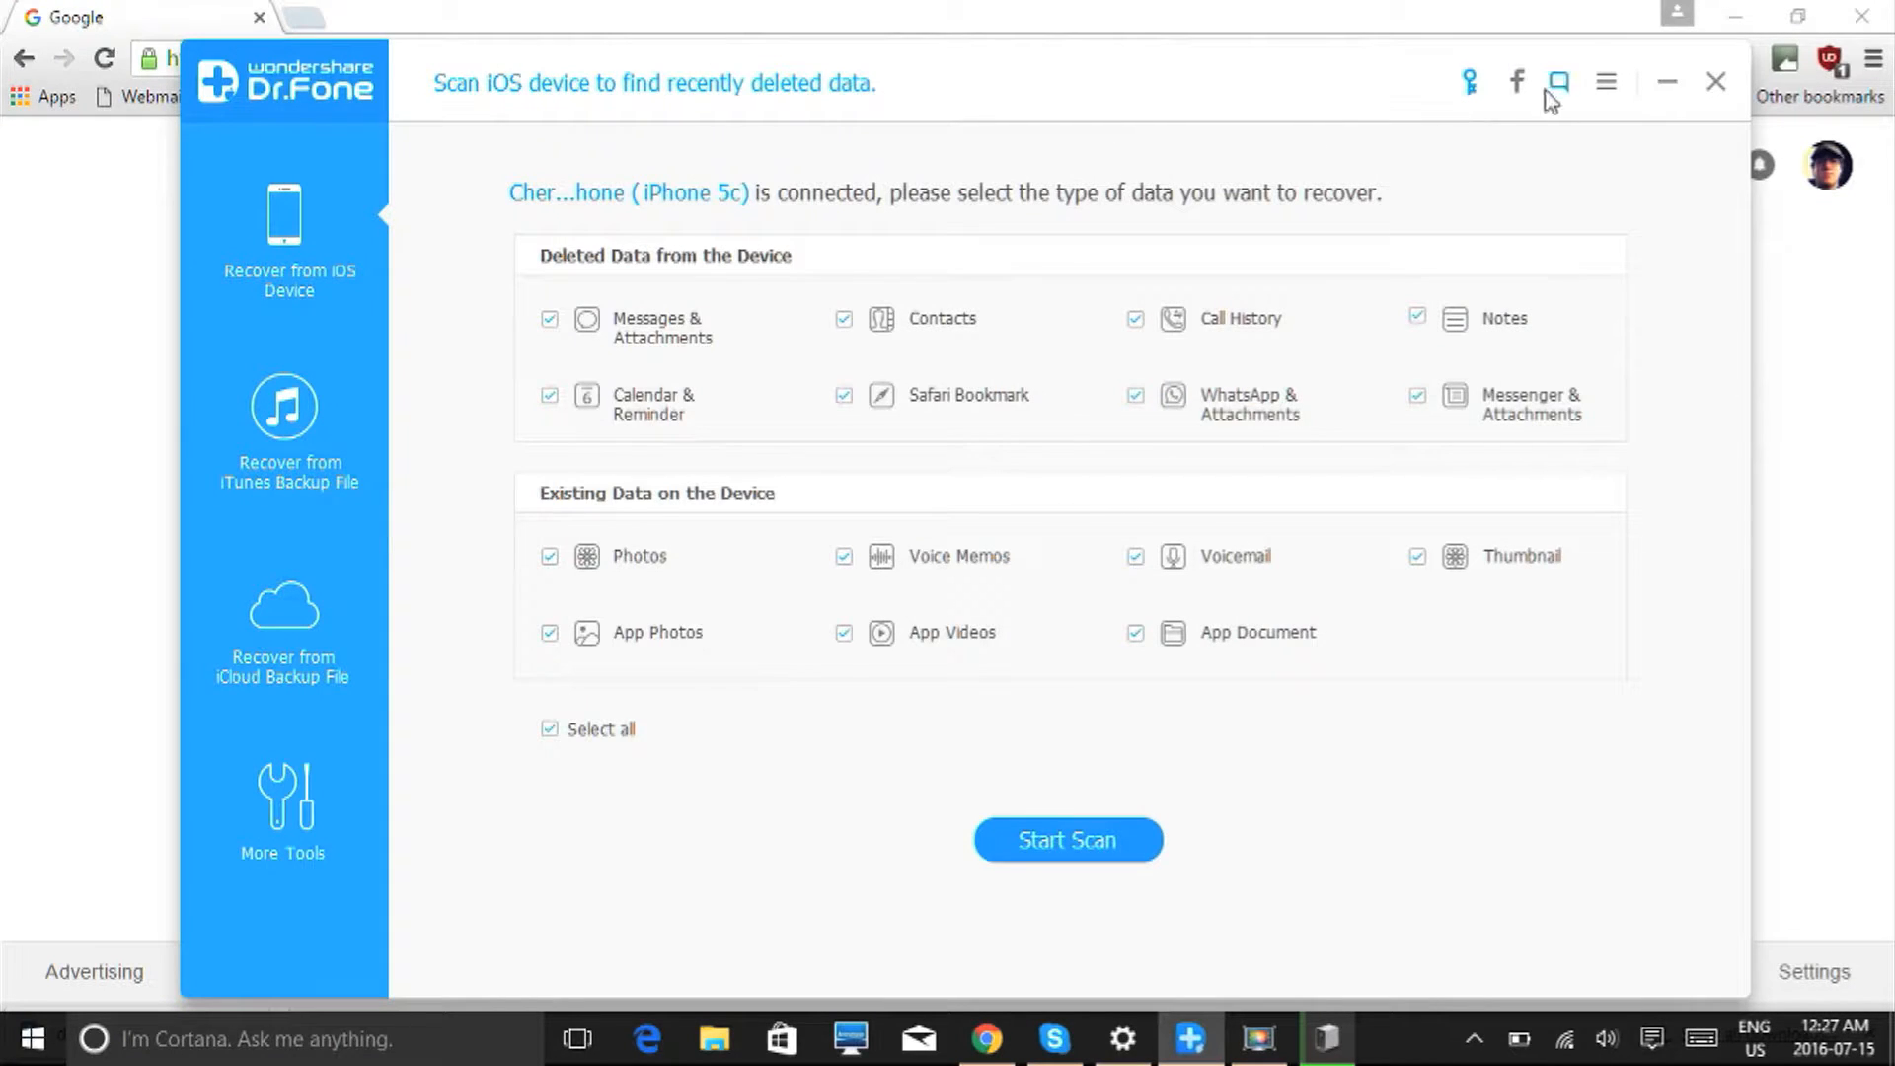
Choose Recover from iTunes Backup File and start scanning the iPhone 5c backup from 12-05-2015
{"action": "left_click", "coordinate": [284, 411]}
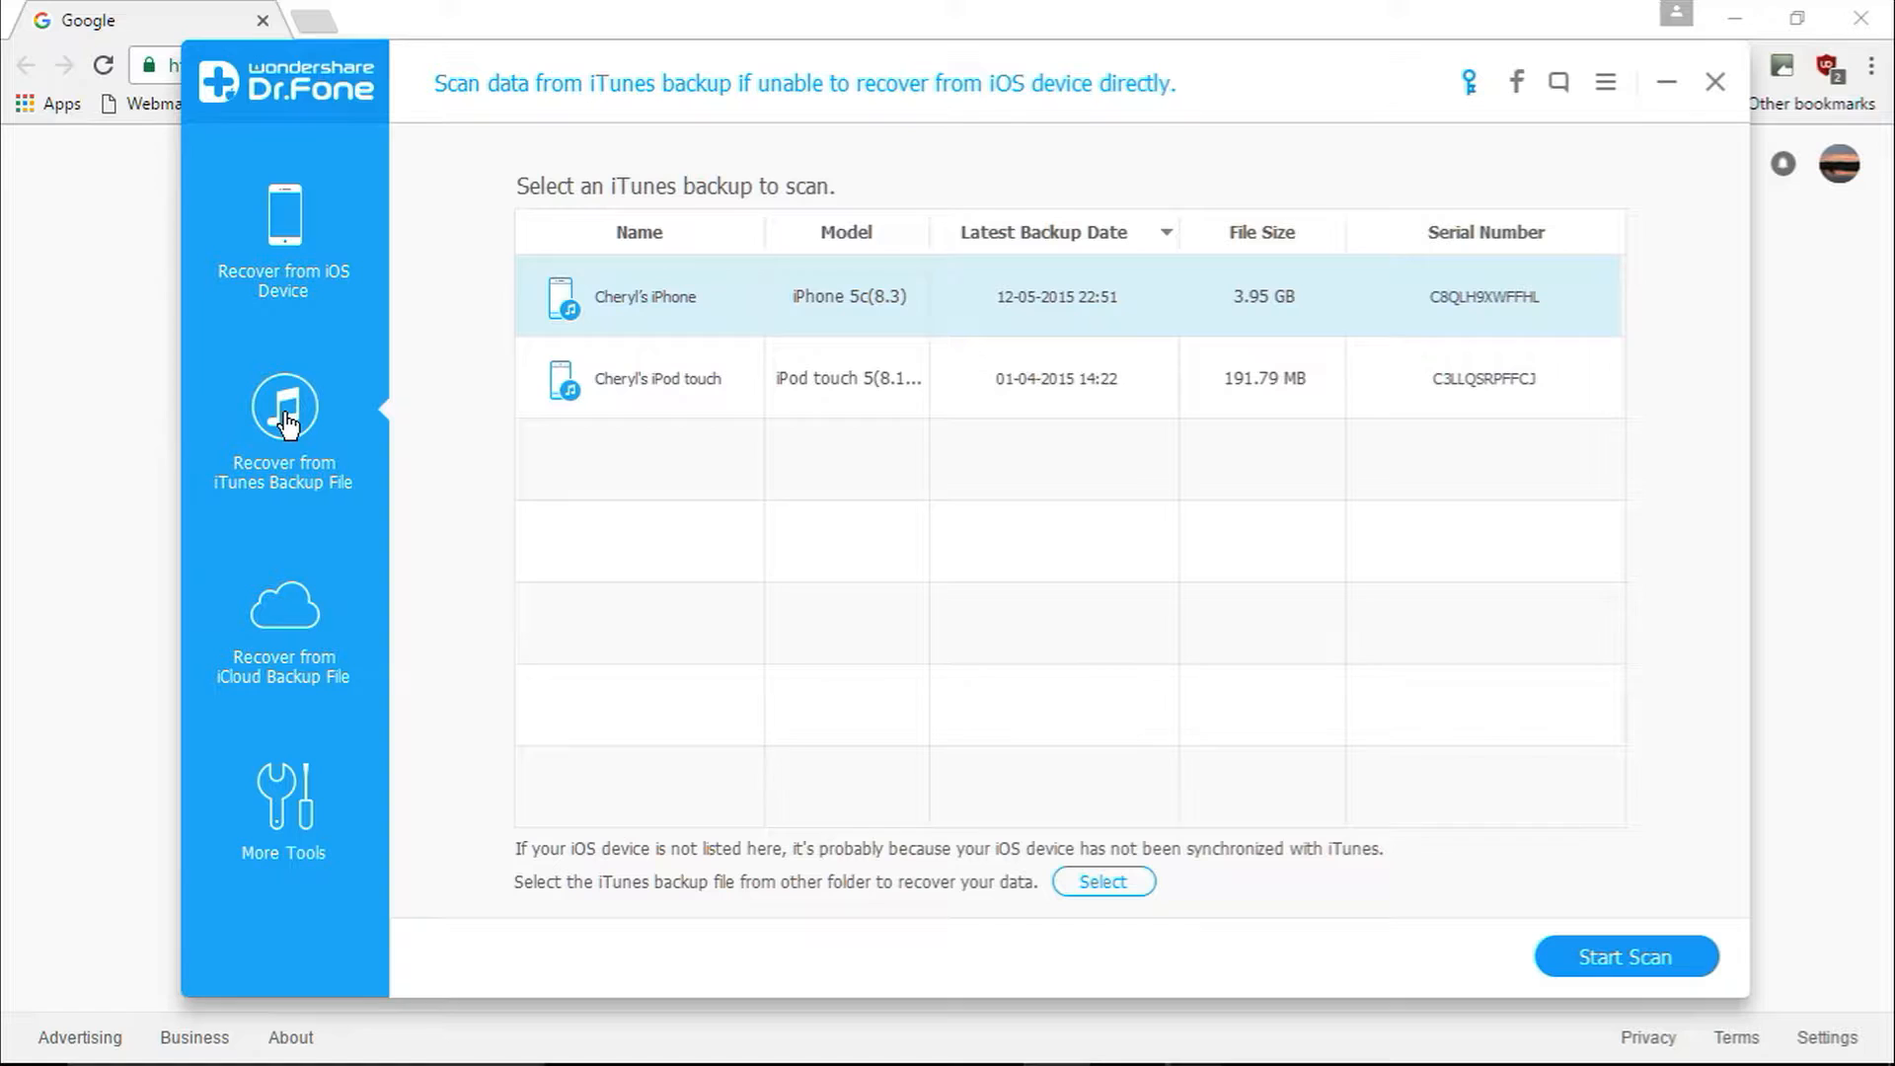
{"action": "mouse_move", "coordinate": [535, 486]}
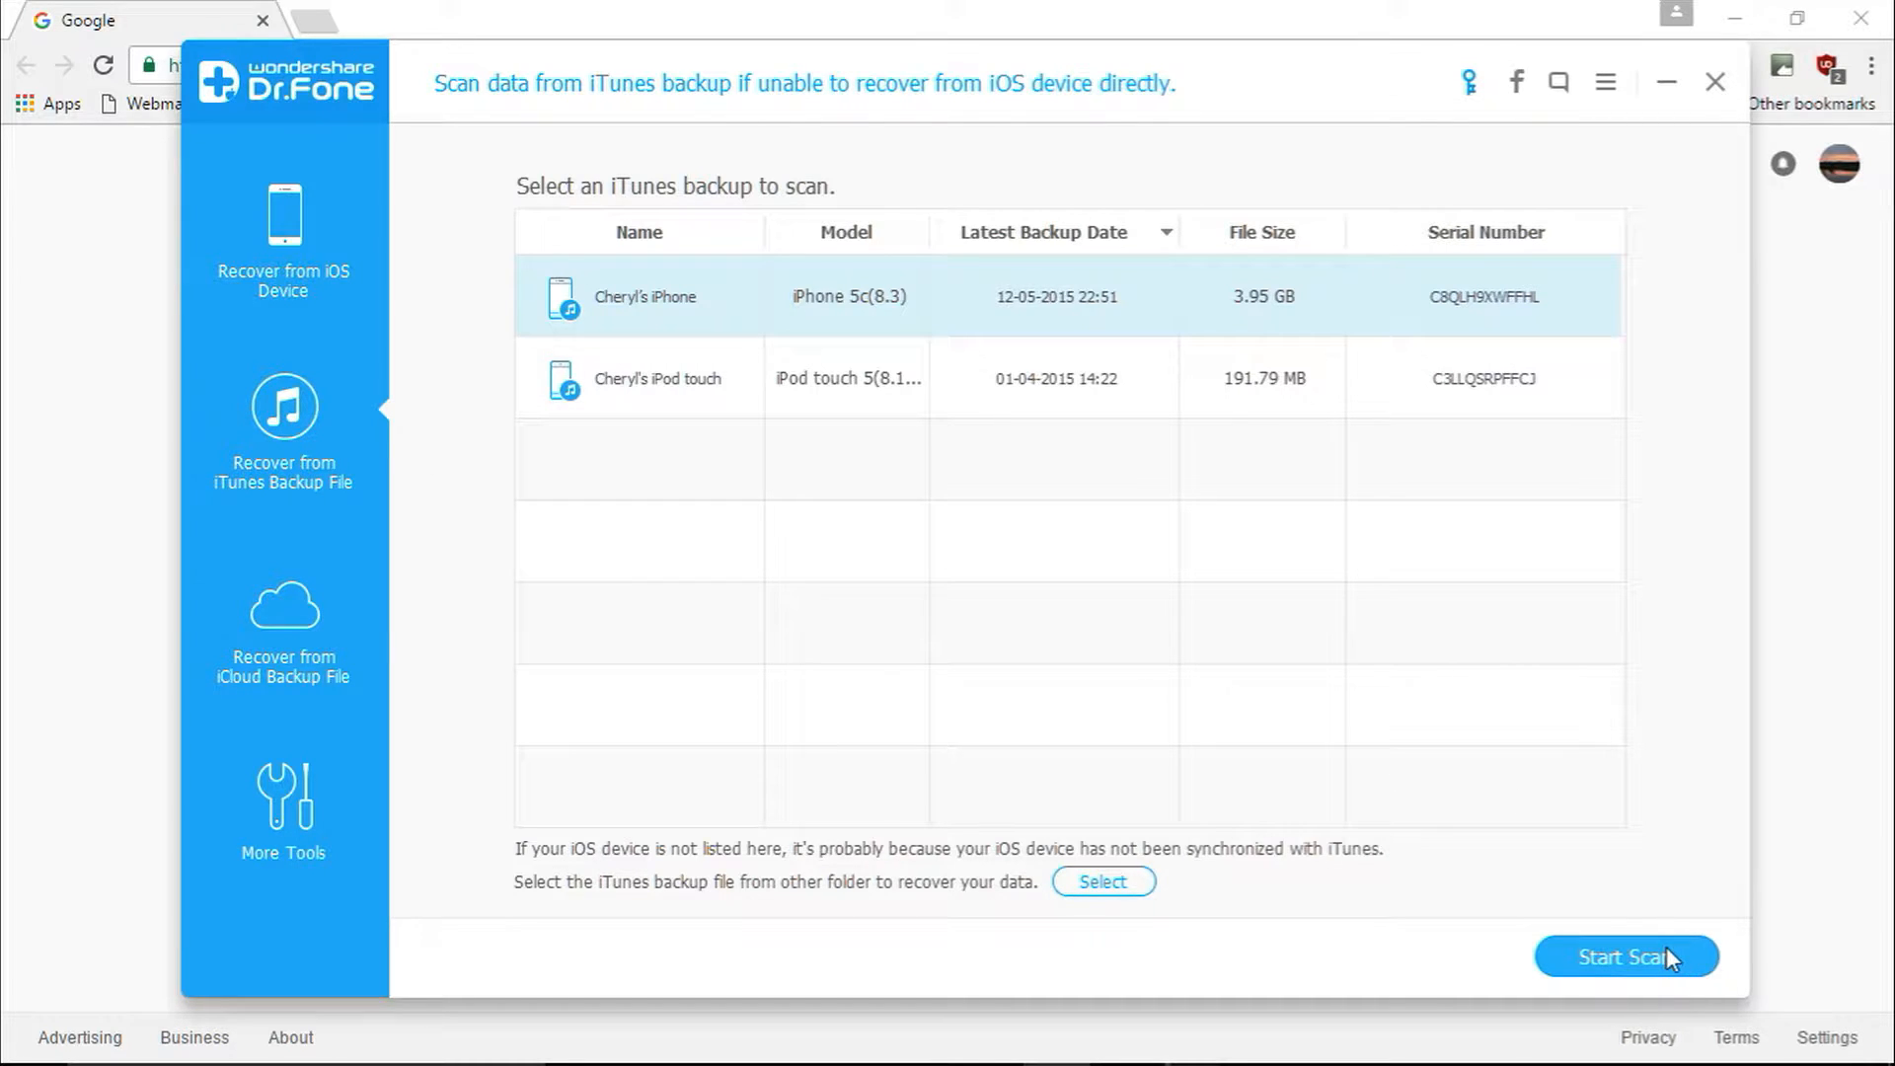
{"action": "left_click", "coordinate": [1625, 958]}
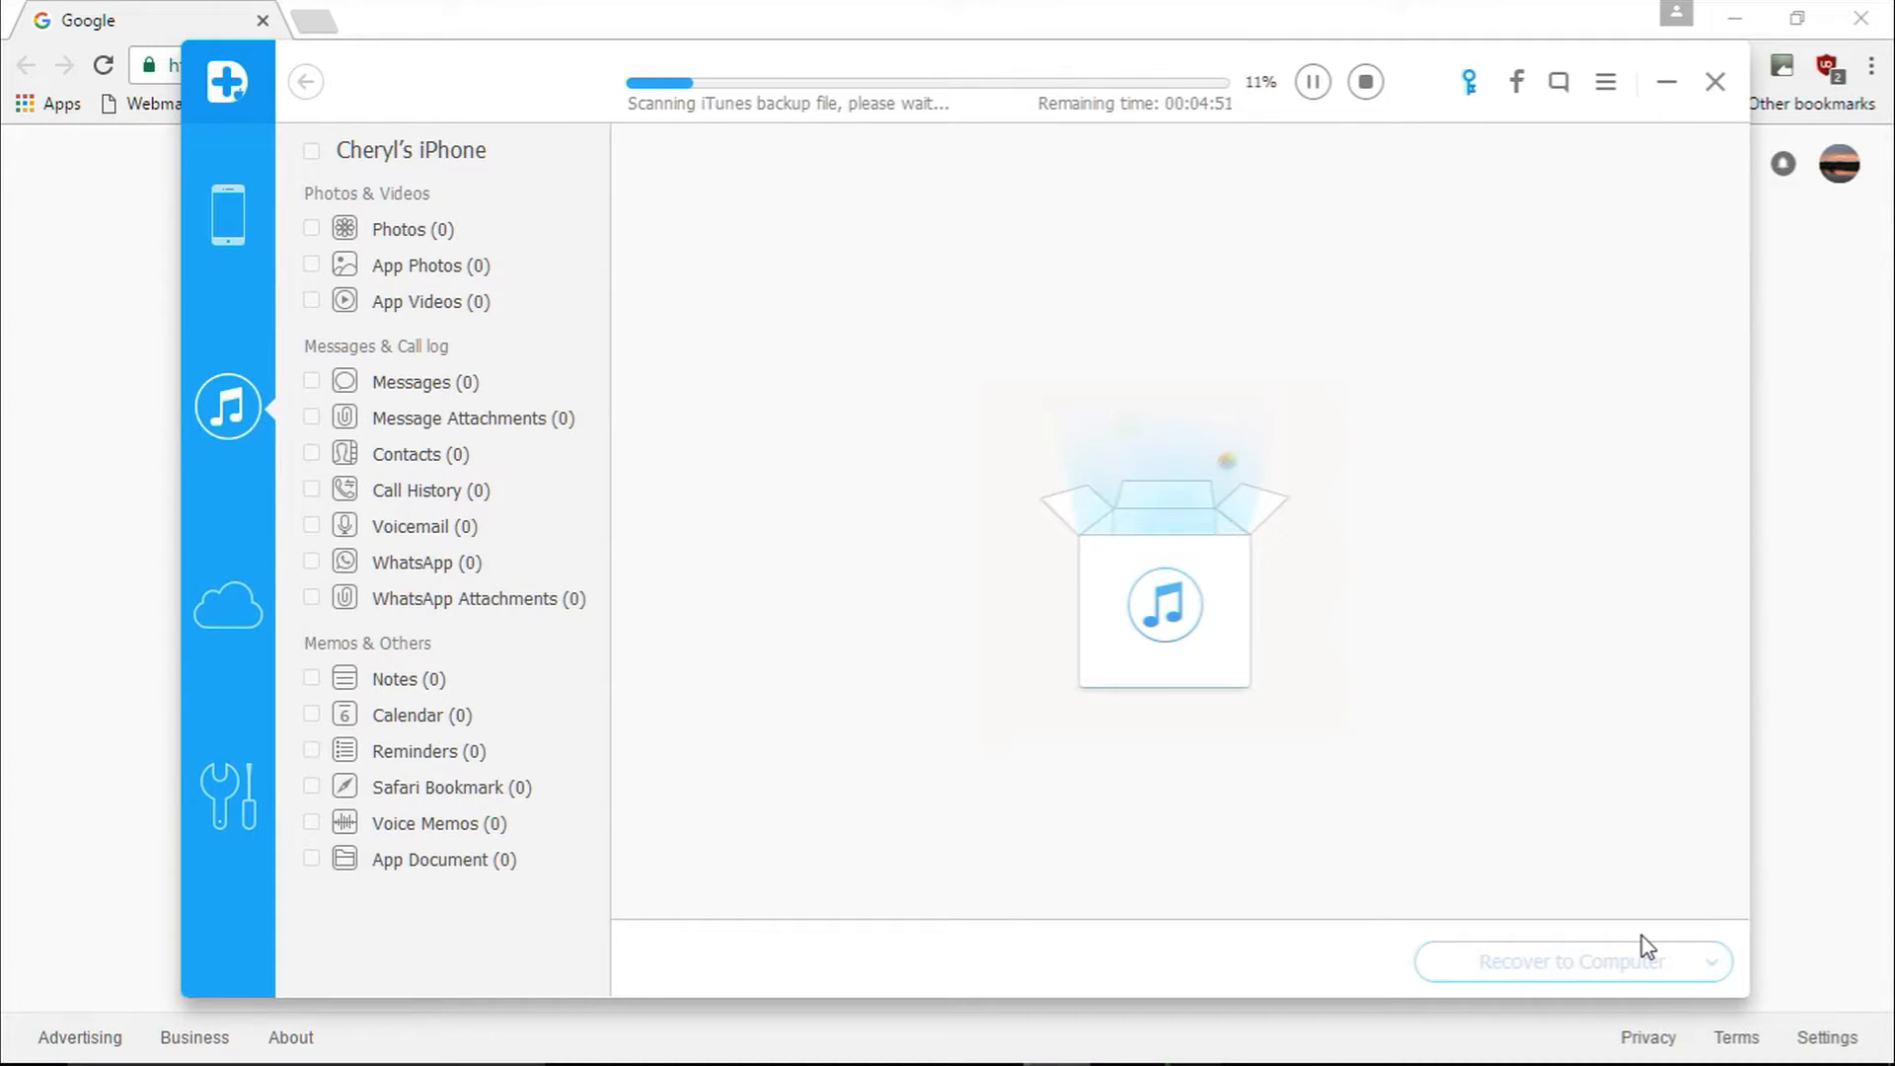
View the Photos category while the backup scan runs
{"action": "left_click", "coordinate": [398, 229]}
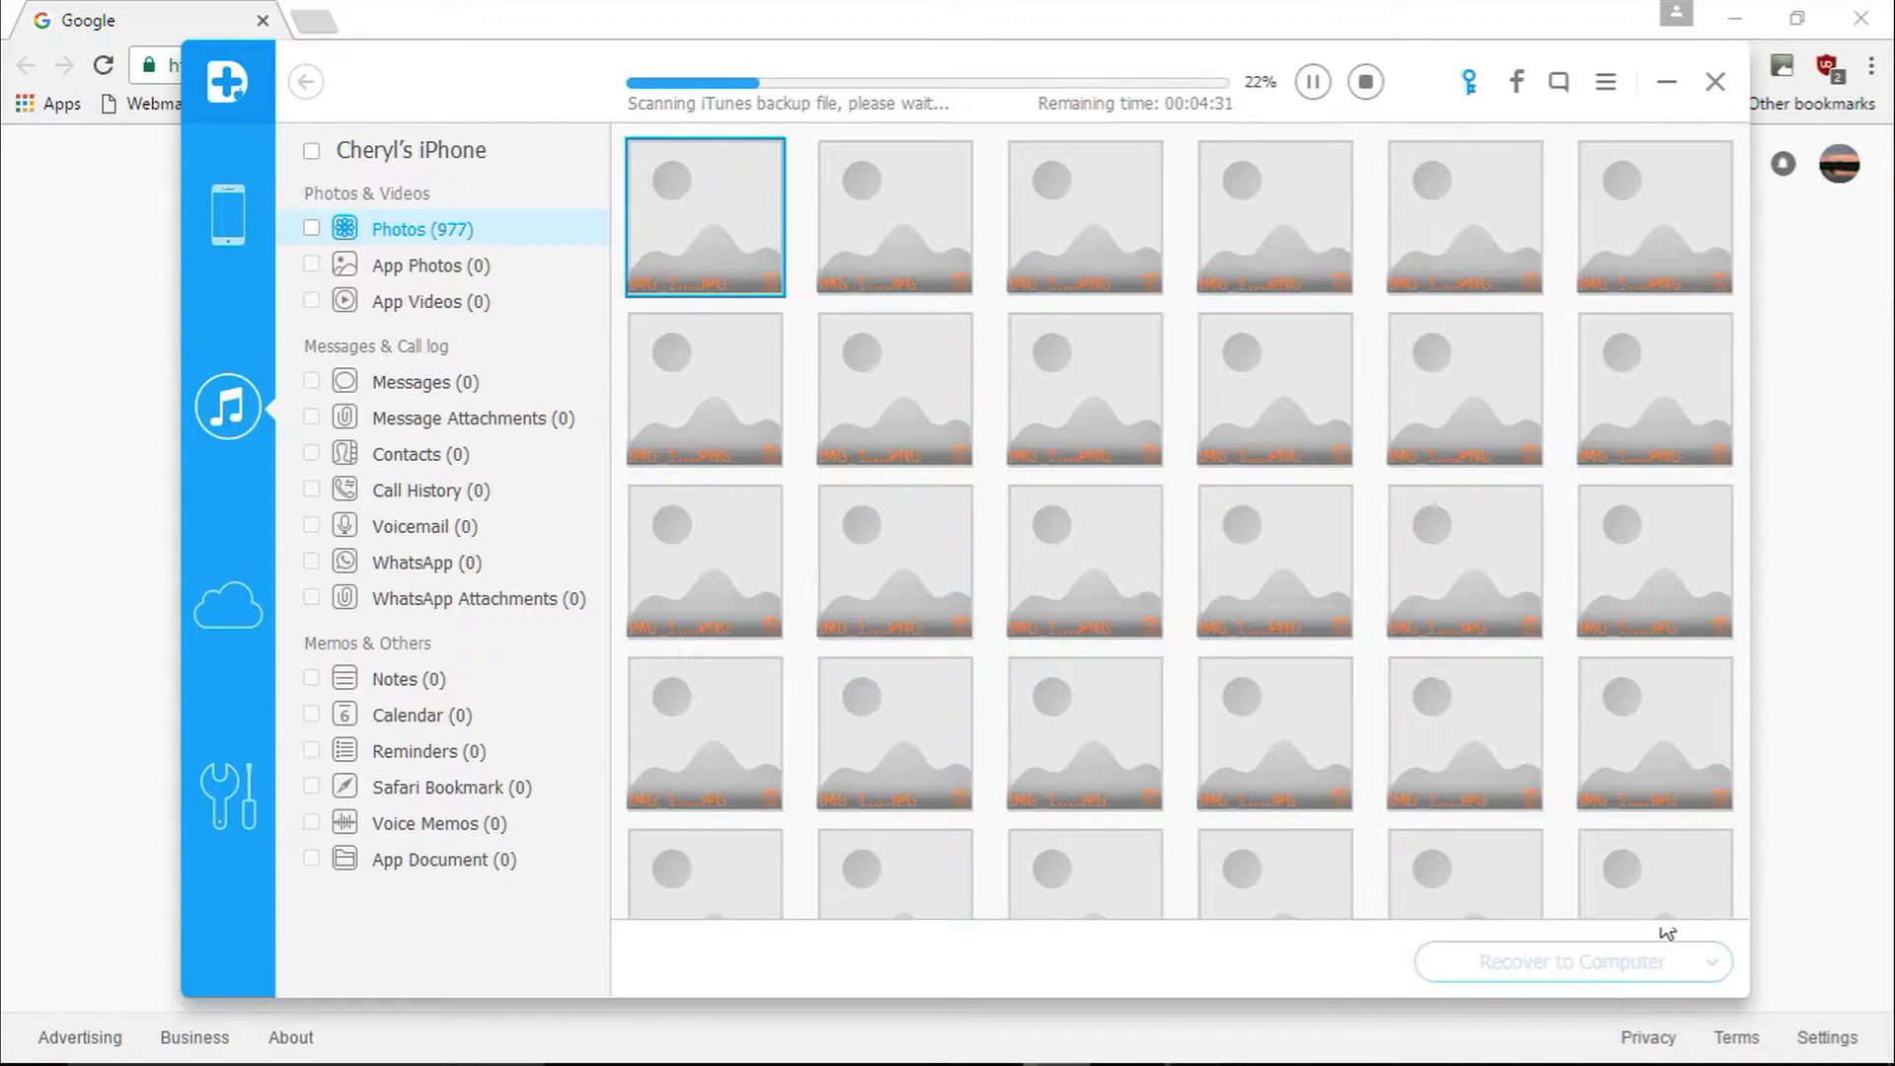
{"action": "mouse_move", "coordinate": [1666, 932]}
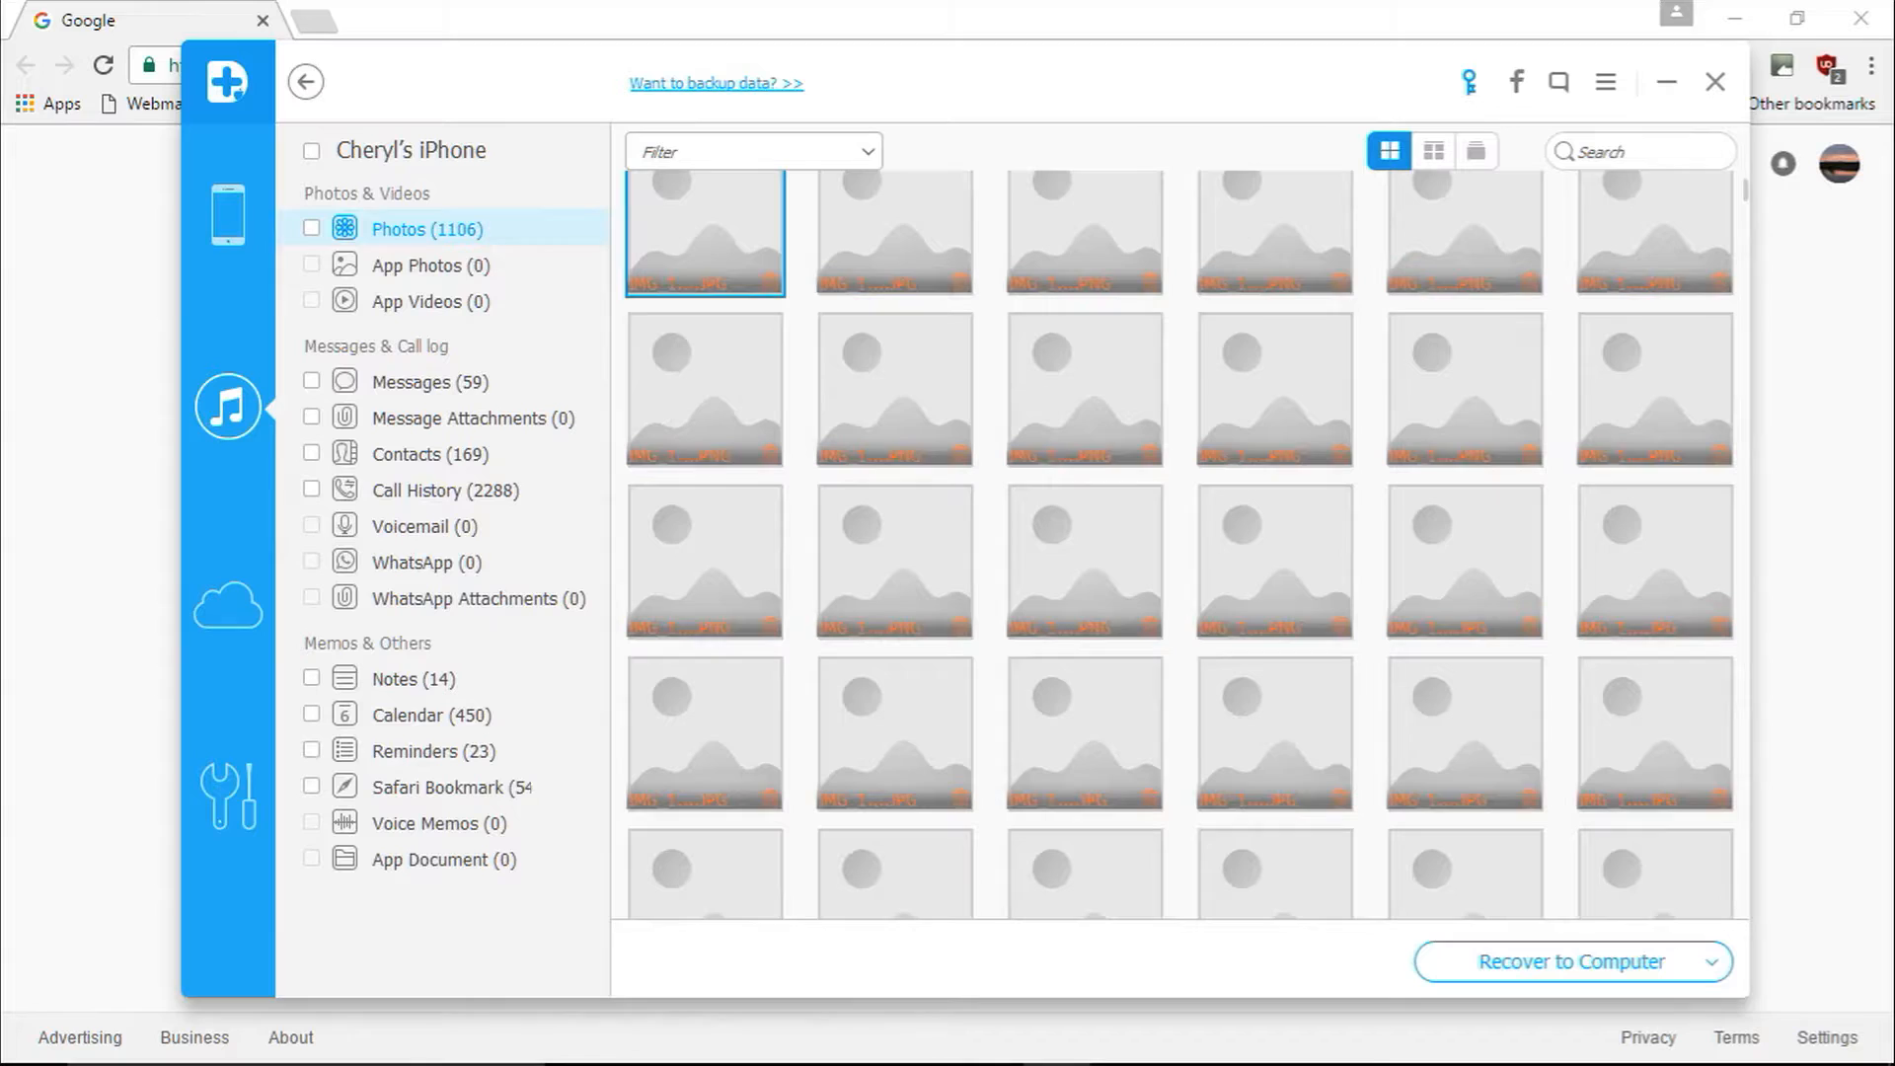
Tick Photos, then the top-level device checkbox so every found data type is selected
{"action": "left_click", "coordinate": [312, 150]}
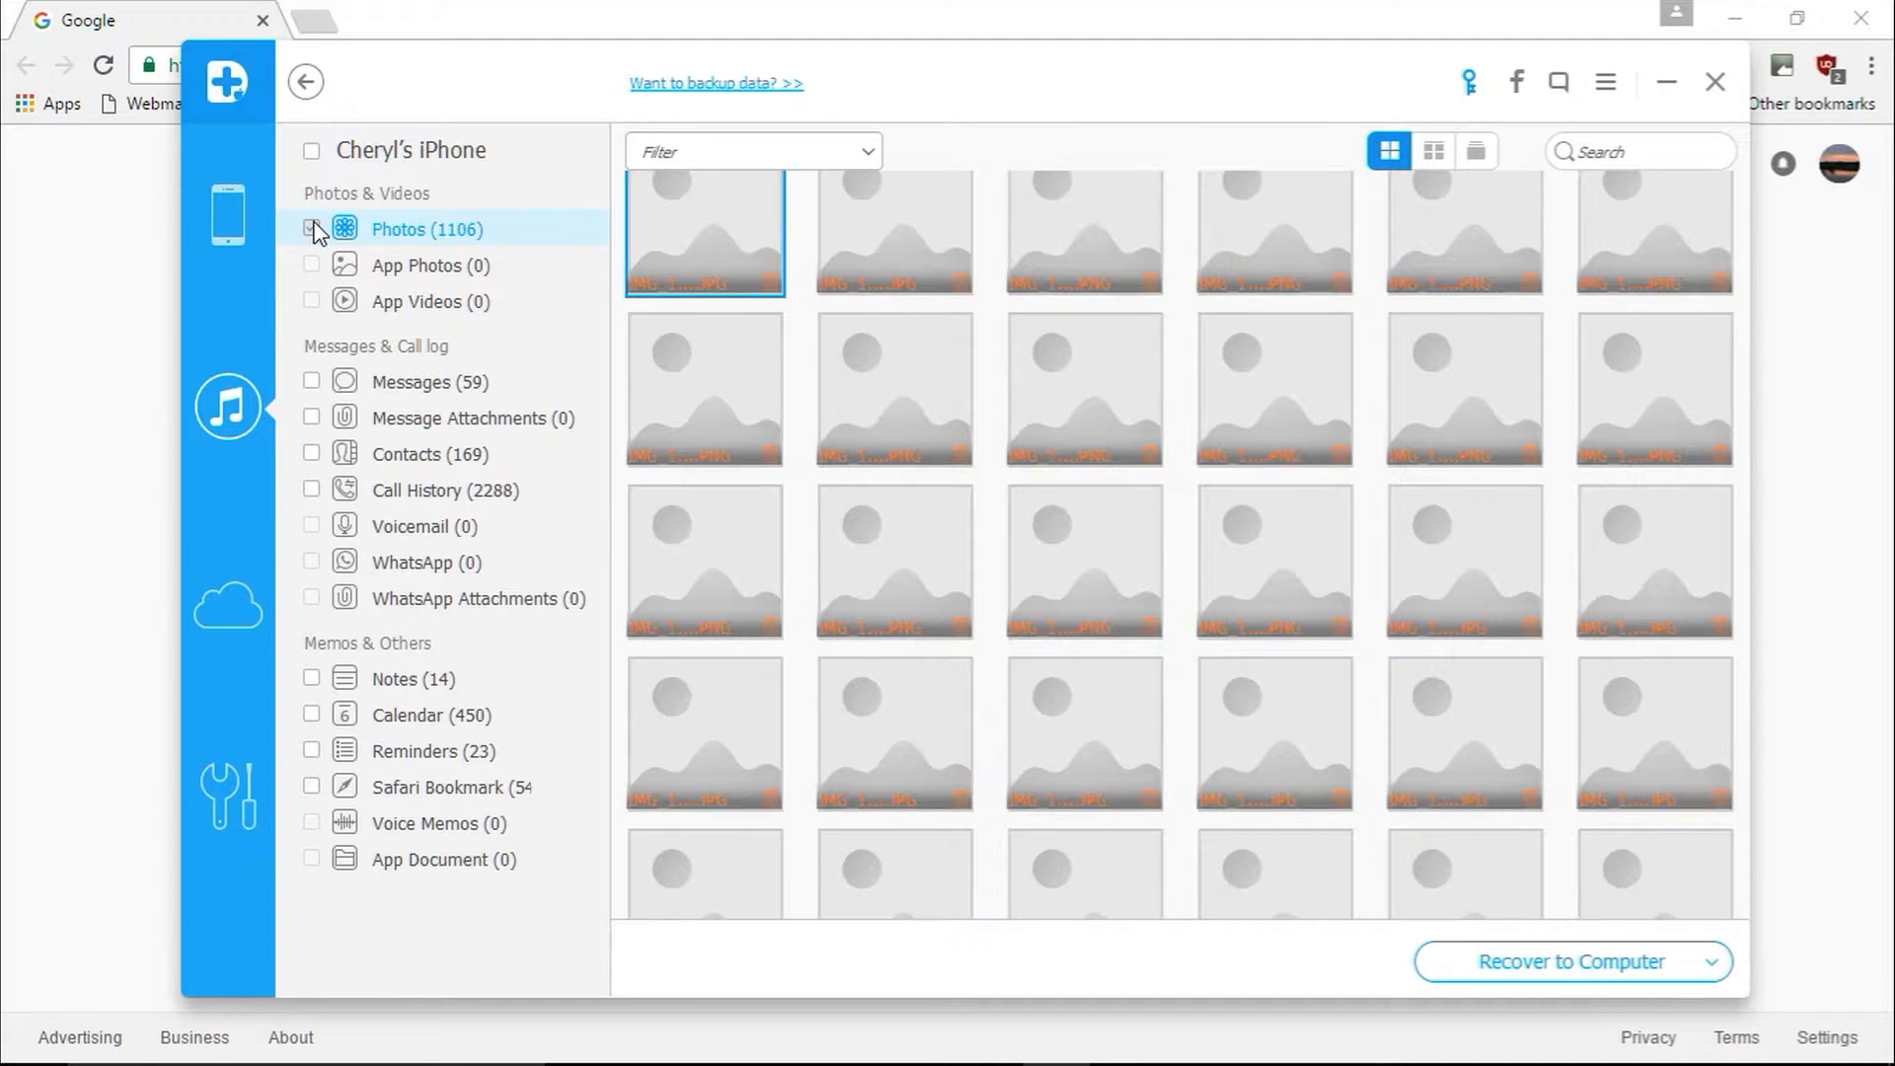
{"action": "left_click", "coordinate": [312, 150]}
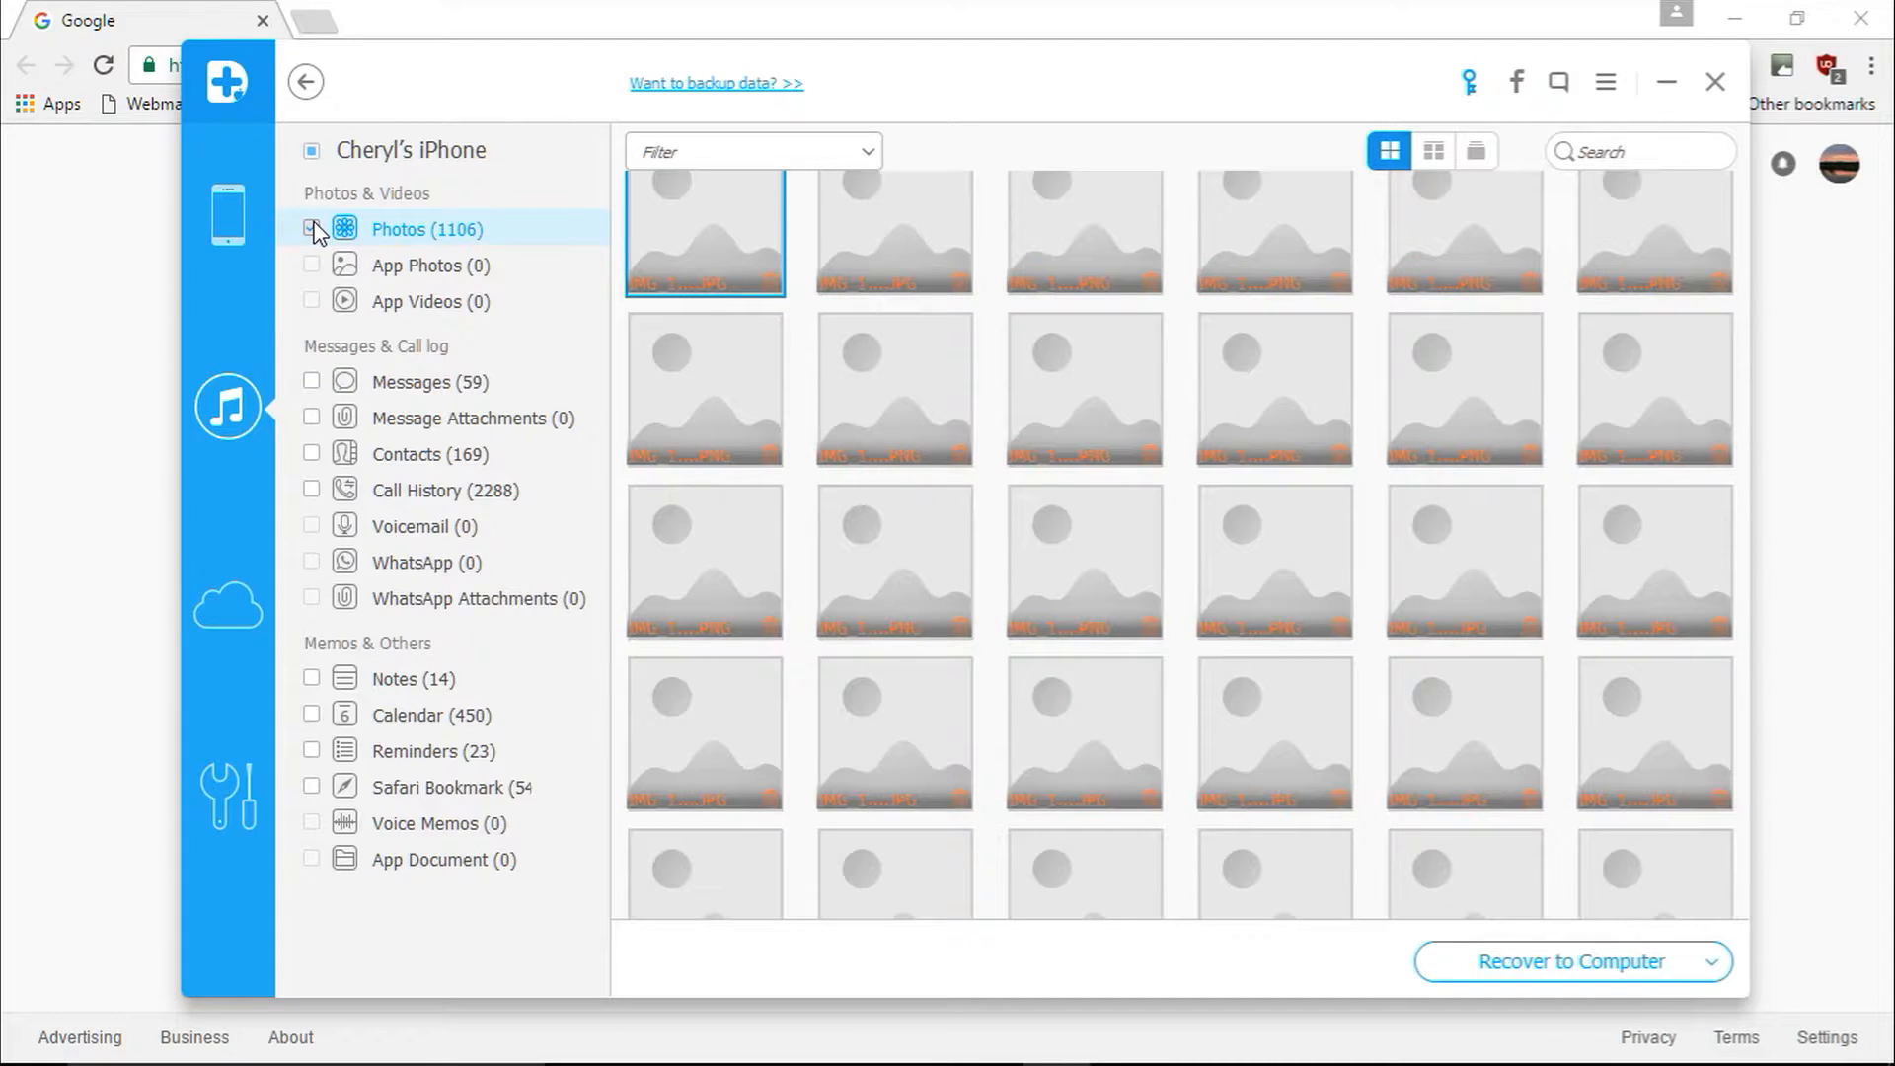
{"action": "left_click", "coordinate": [312, 150]}
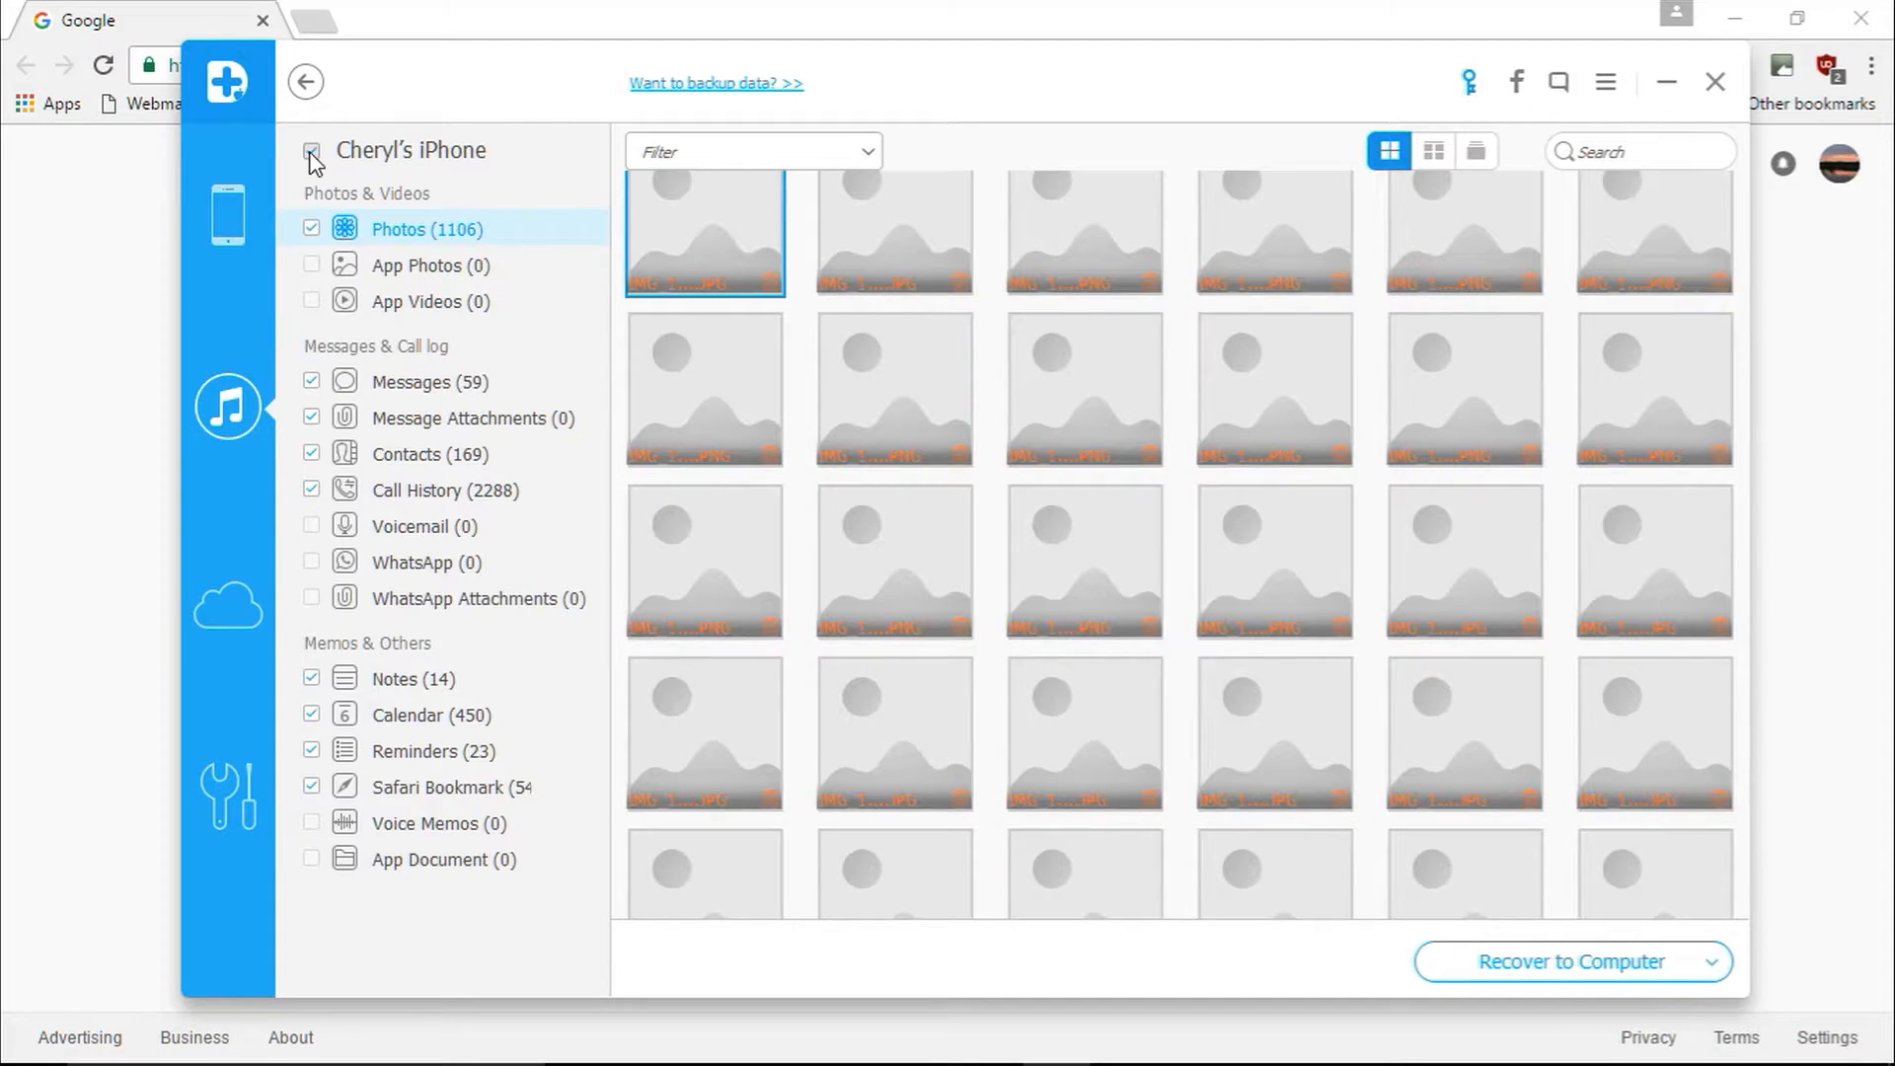
{"action": "left_click", "coordinate": [344, 150]}
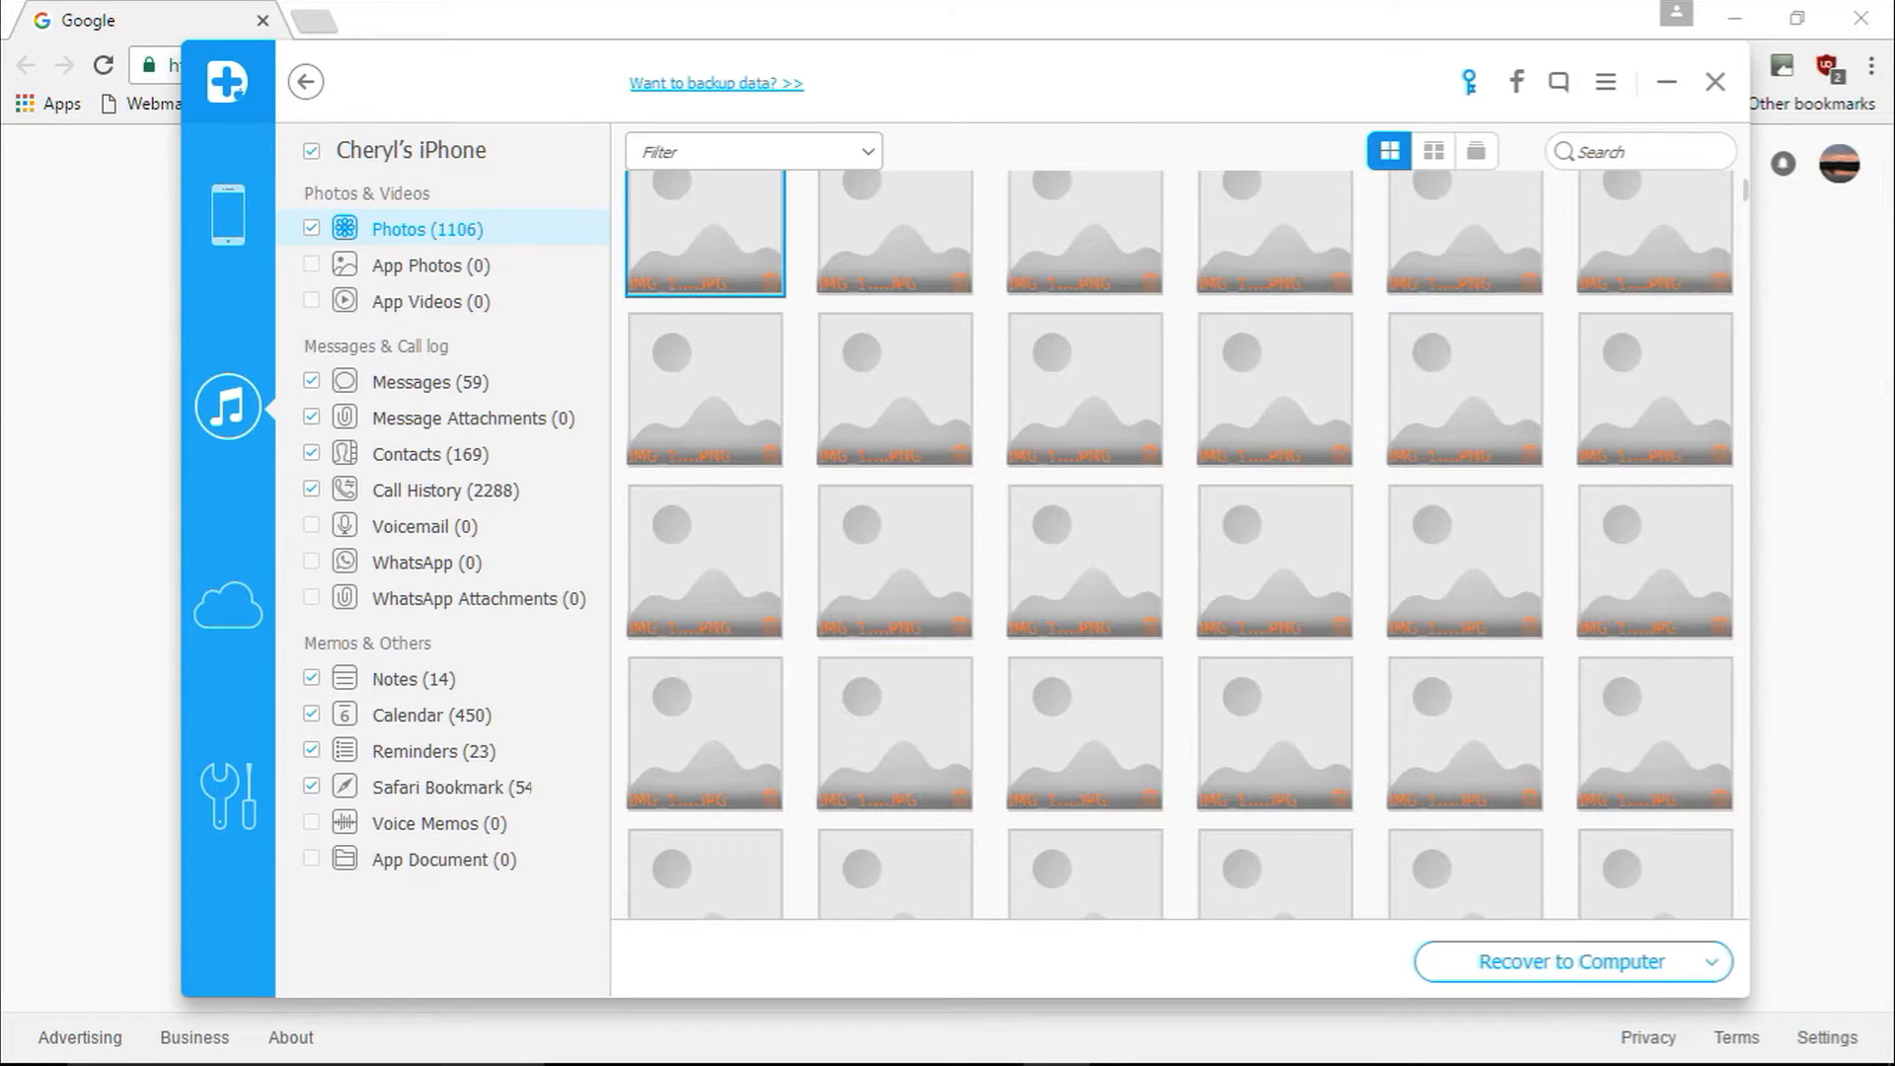
{"action": "mouse_move", "coordinate": [1572, 961]}
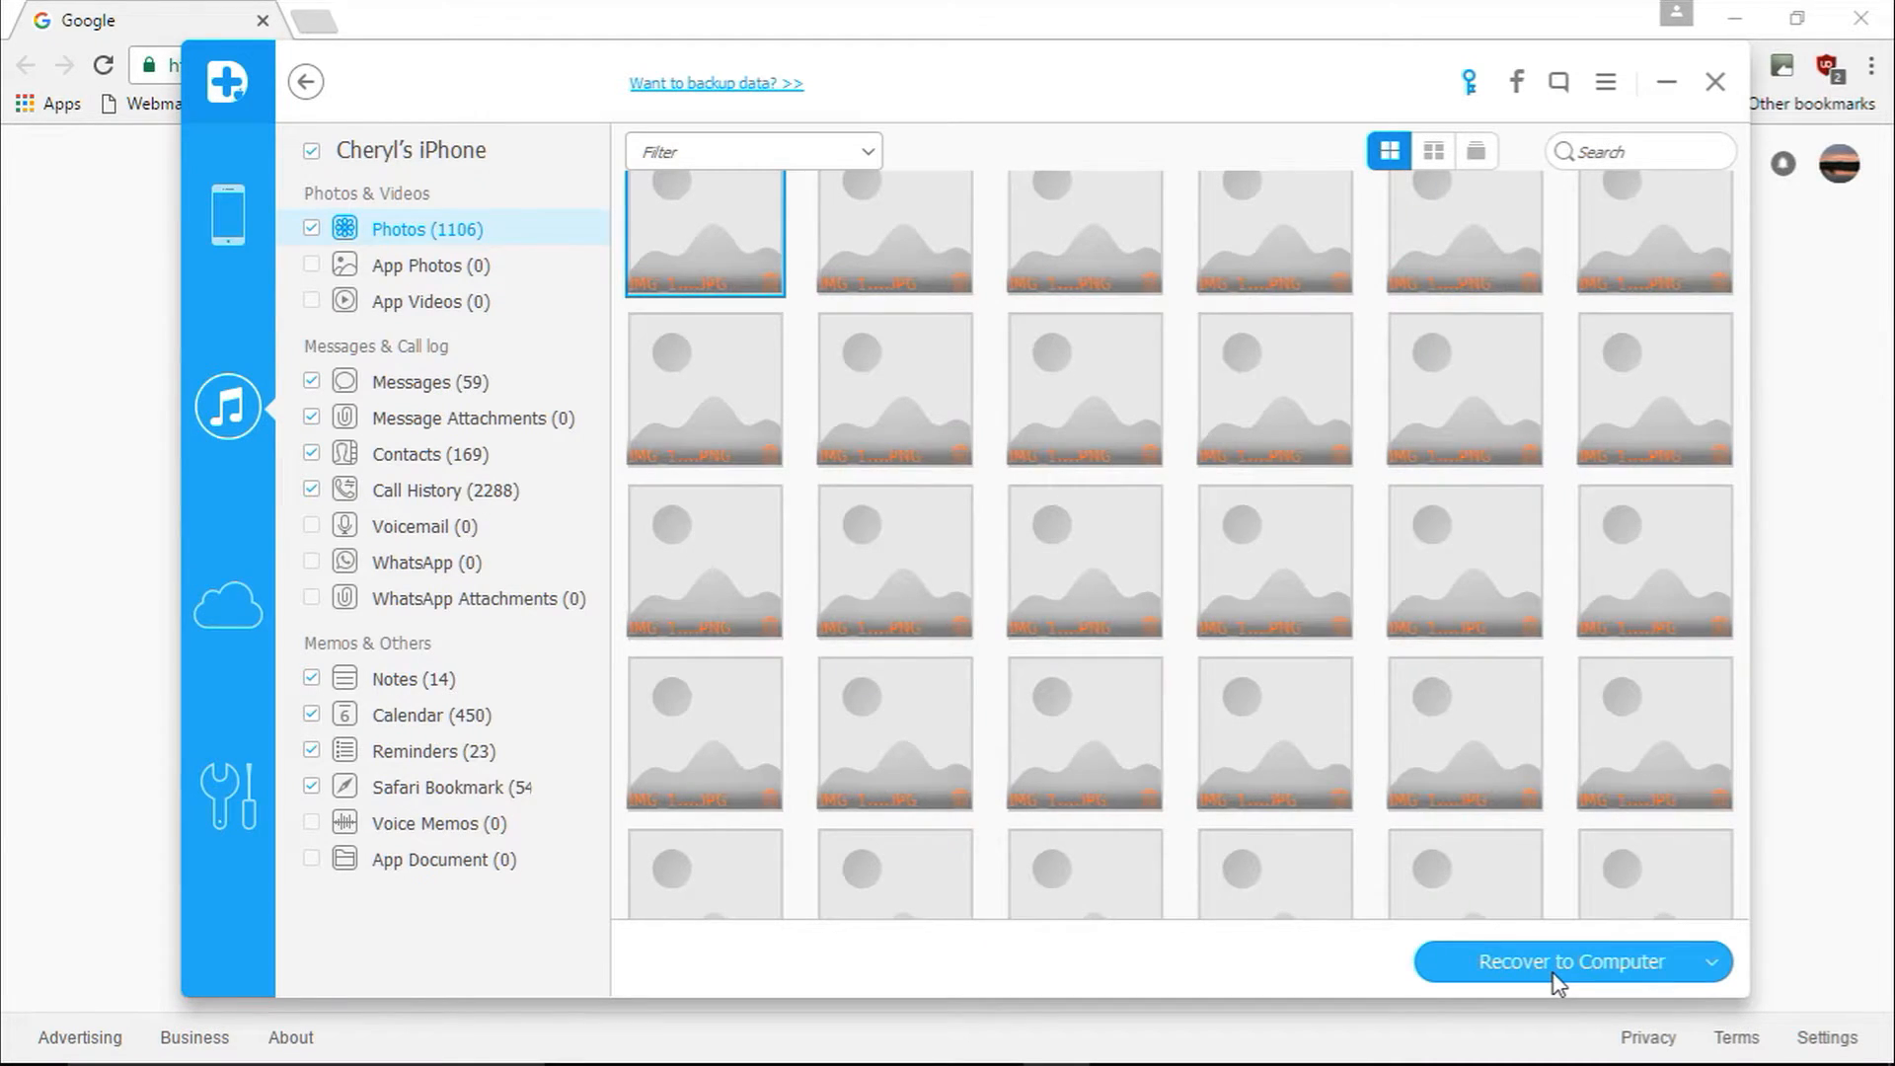
Recover all selected files to the computer, keeping the Documents\Restore folder as destination
{"action": "left_click", "coordinate": [1710, 962]}
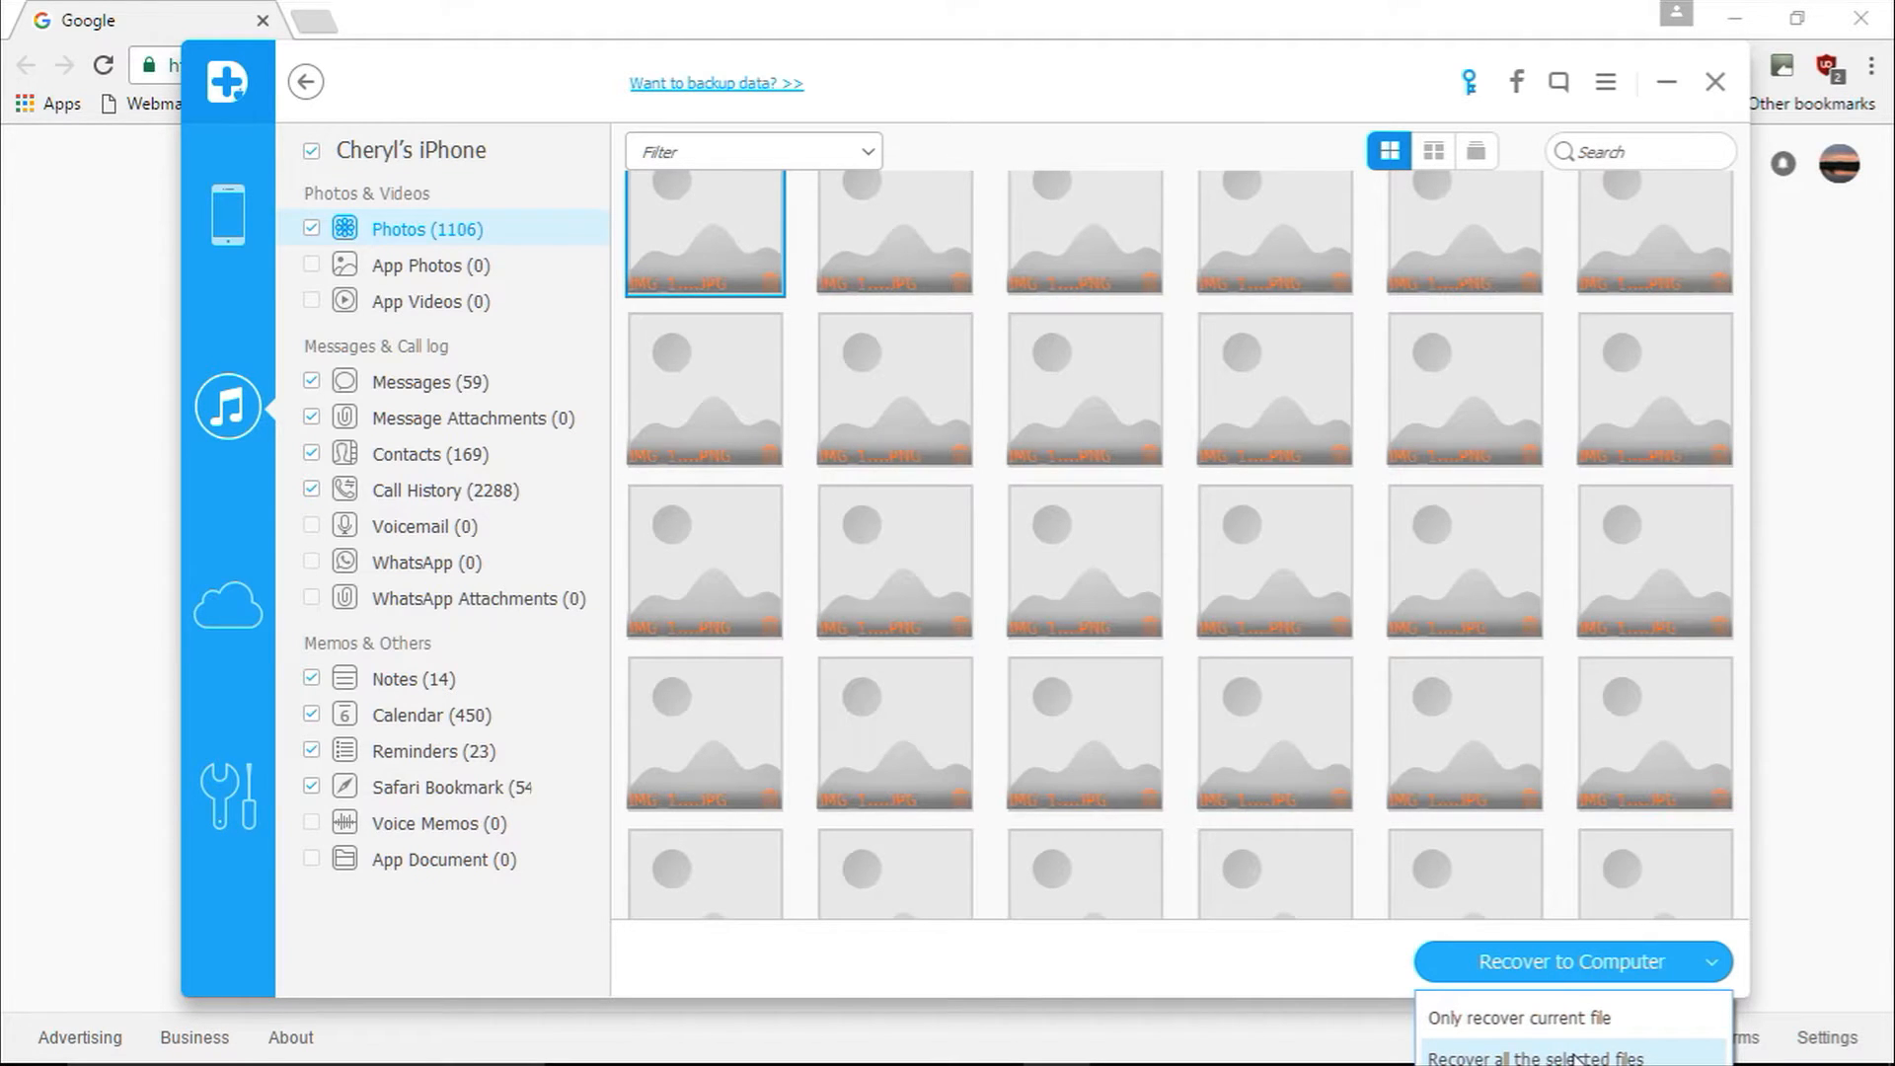
{"action": "left_click", "coordinate": [1532, 1058]}
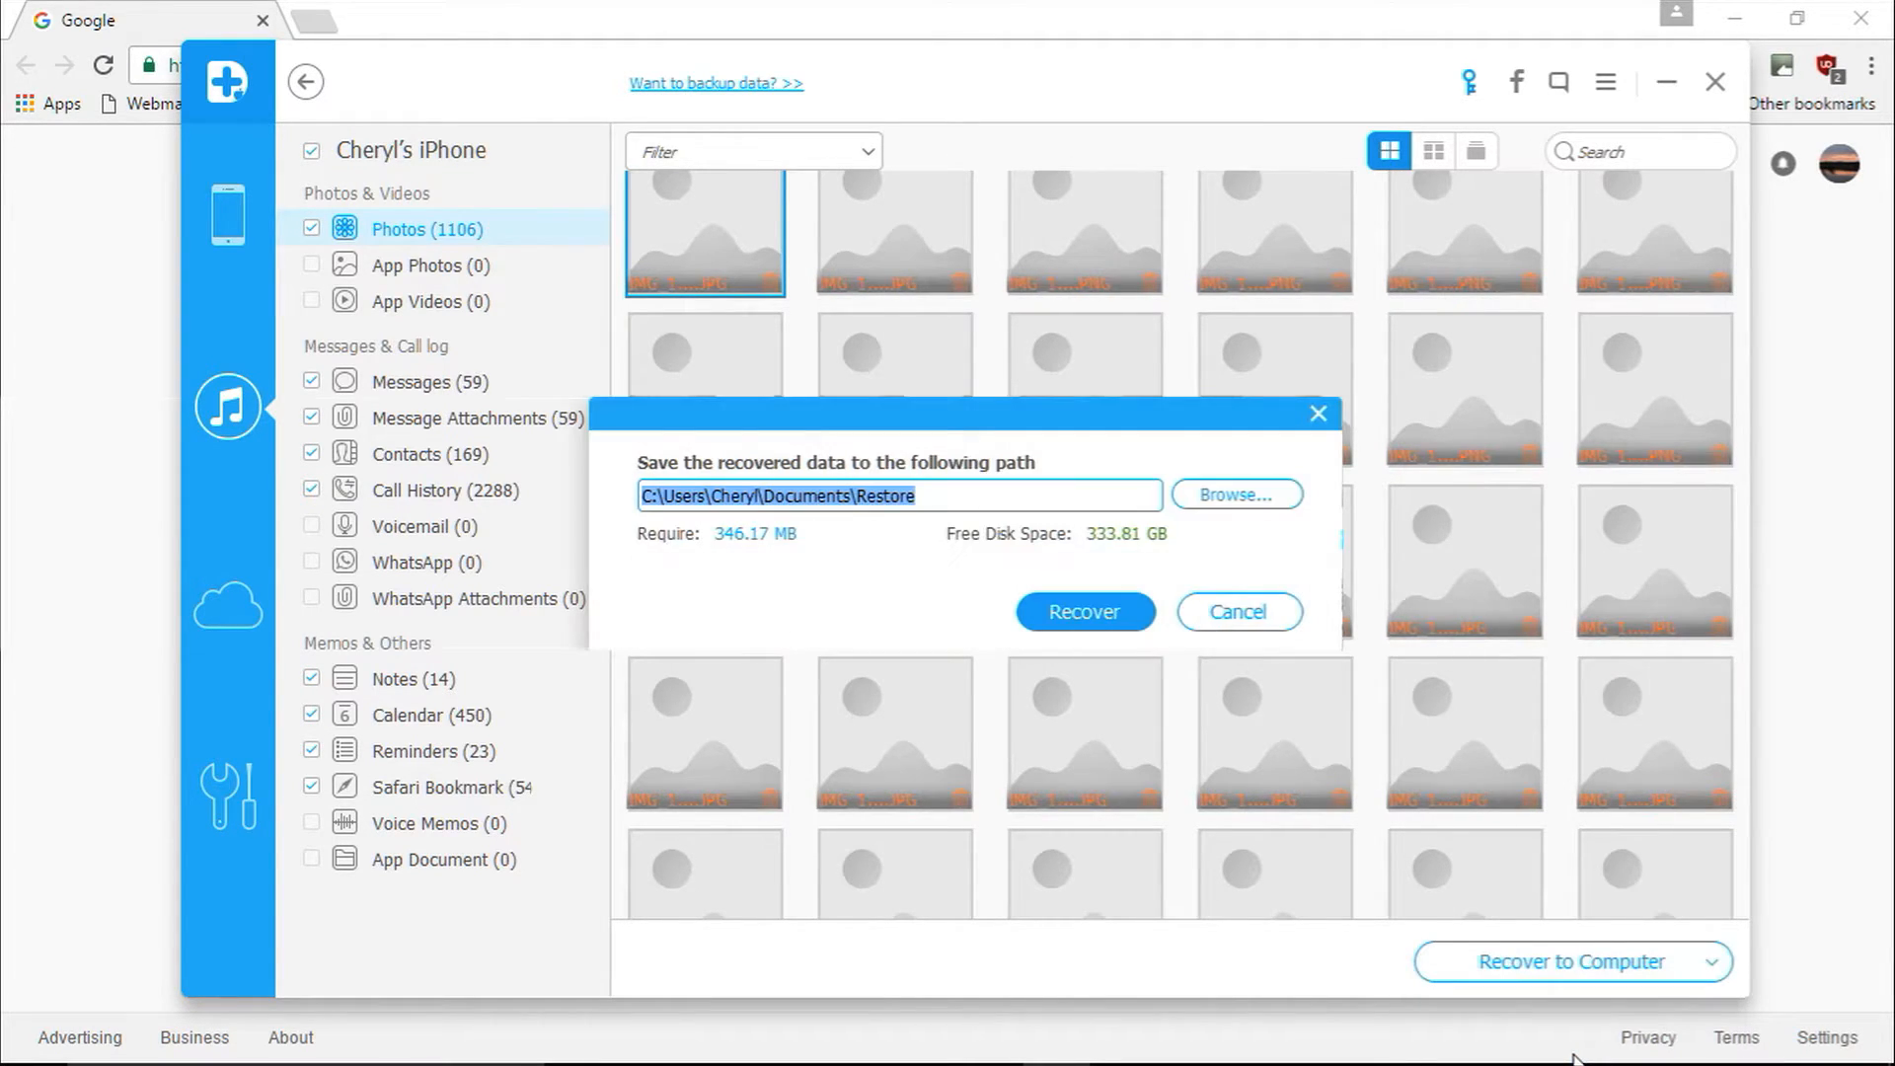
{"action": "left_click", "coordinate": [1236, 494]}
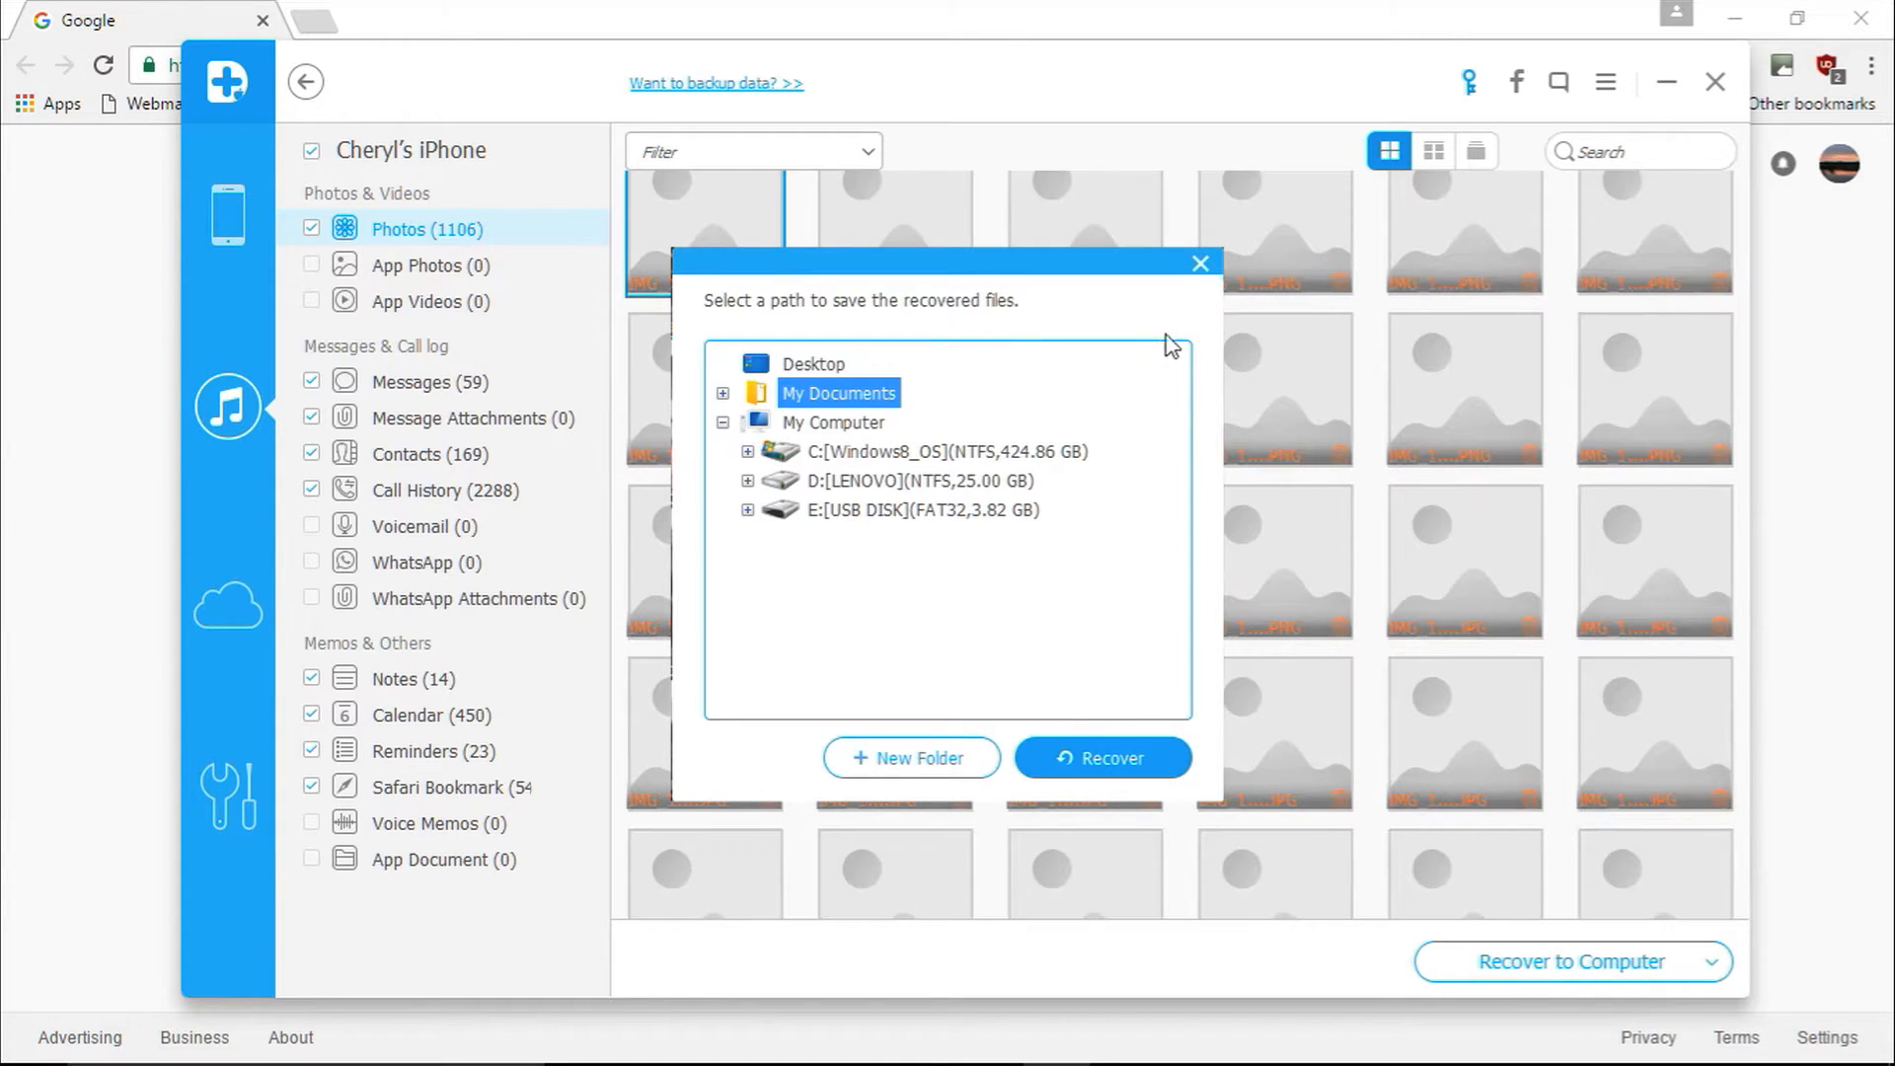
{"action": "left_click", "coordinate": [1199, 262]}
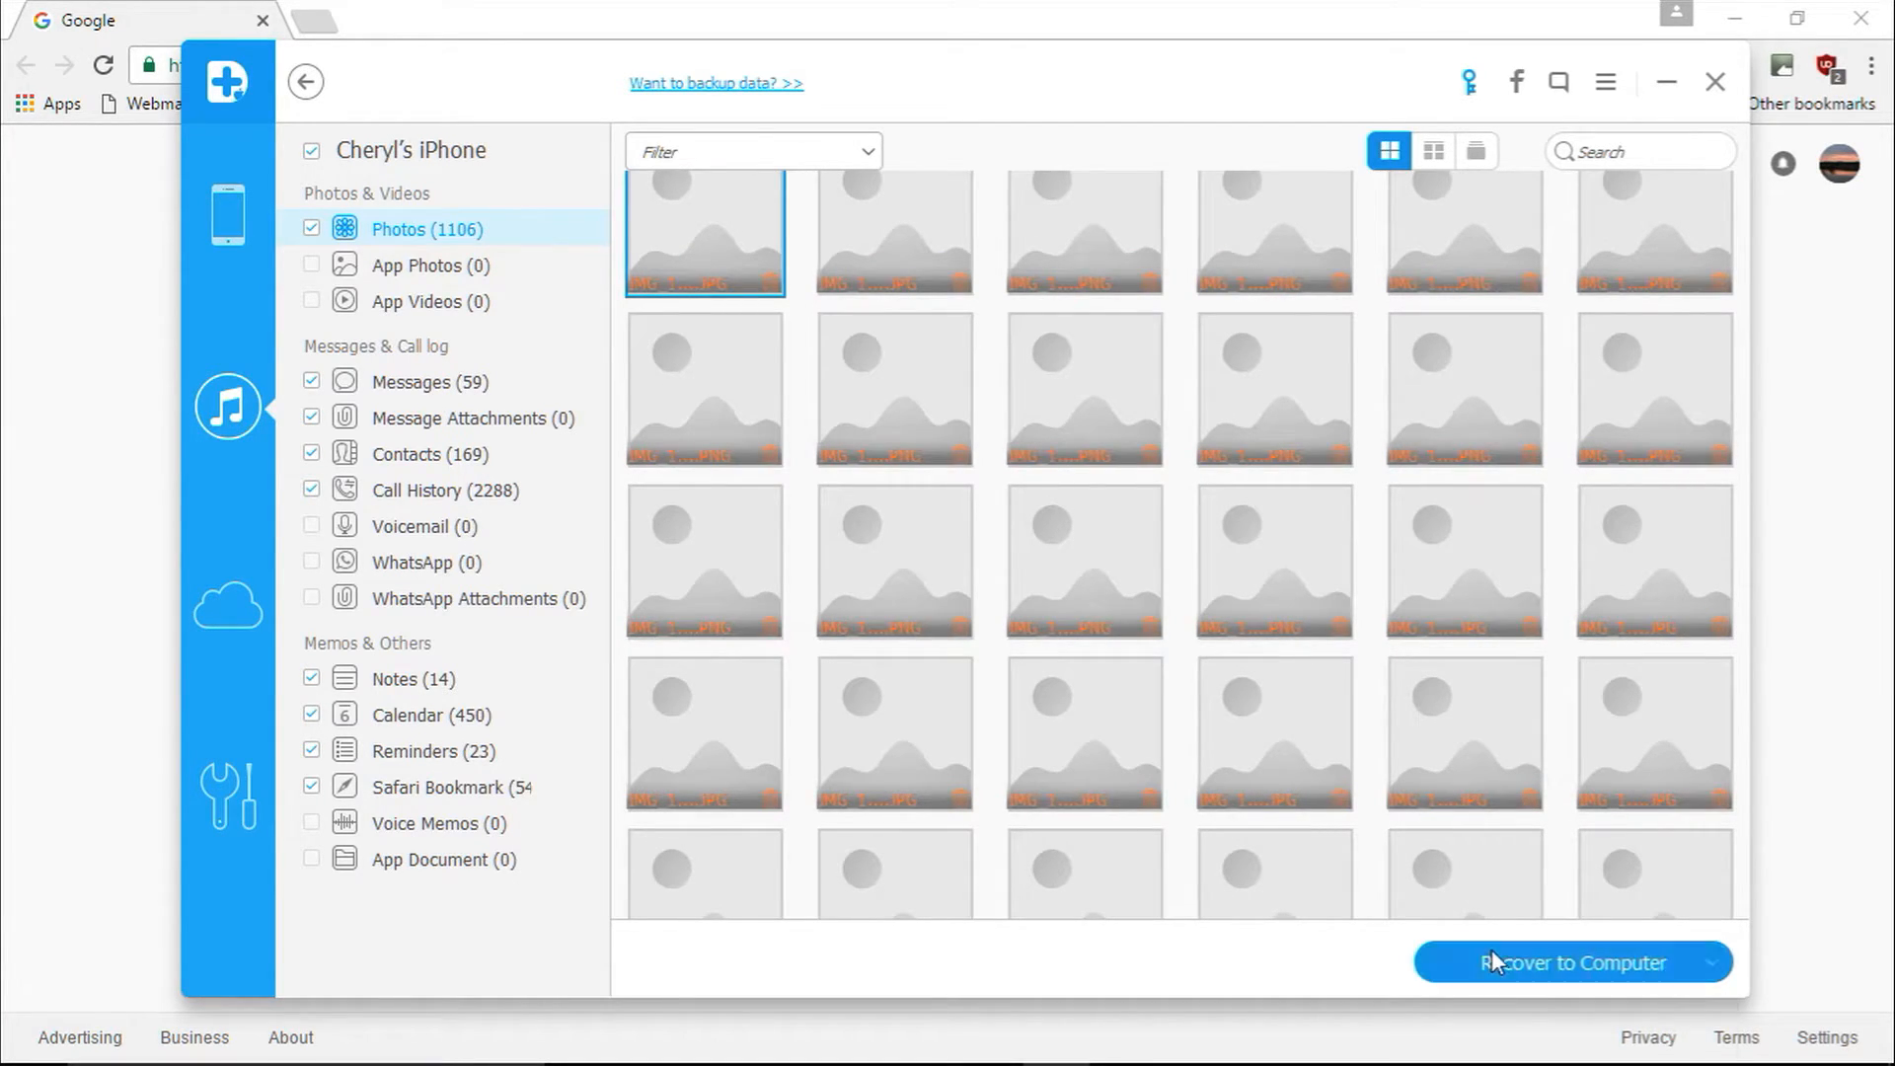
{"action": "left_click", "coordinate": [1567, 962]}
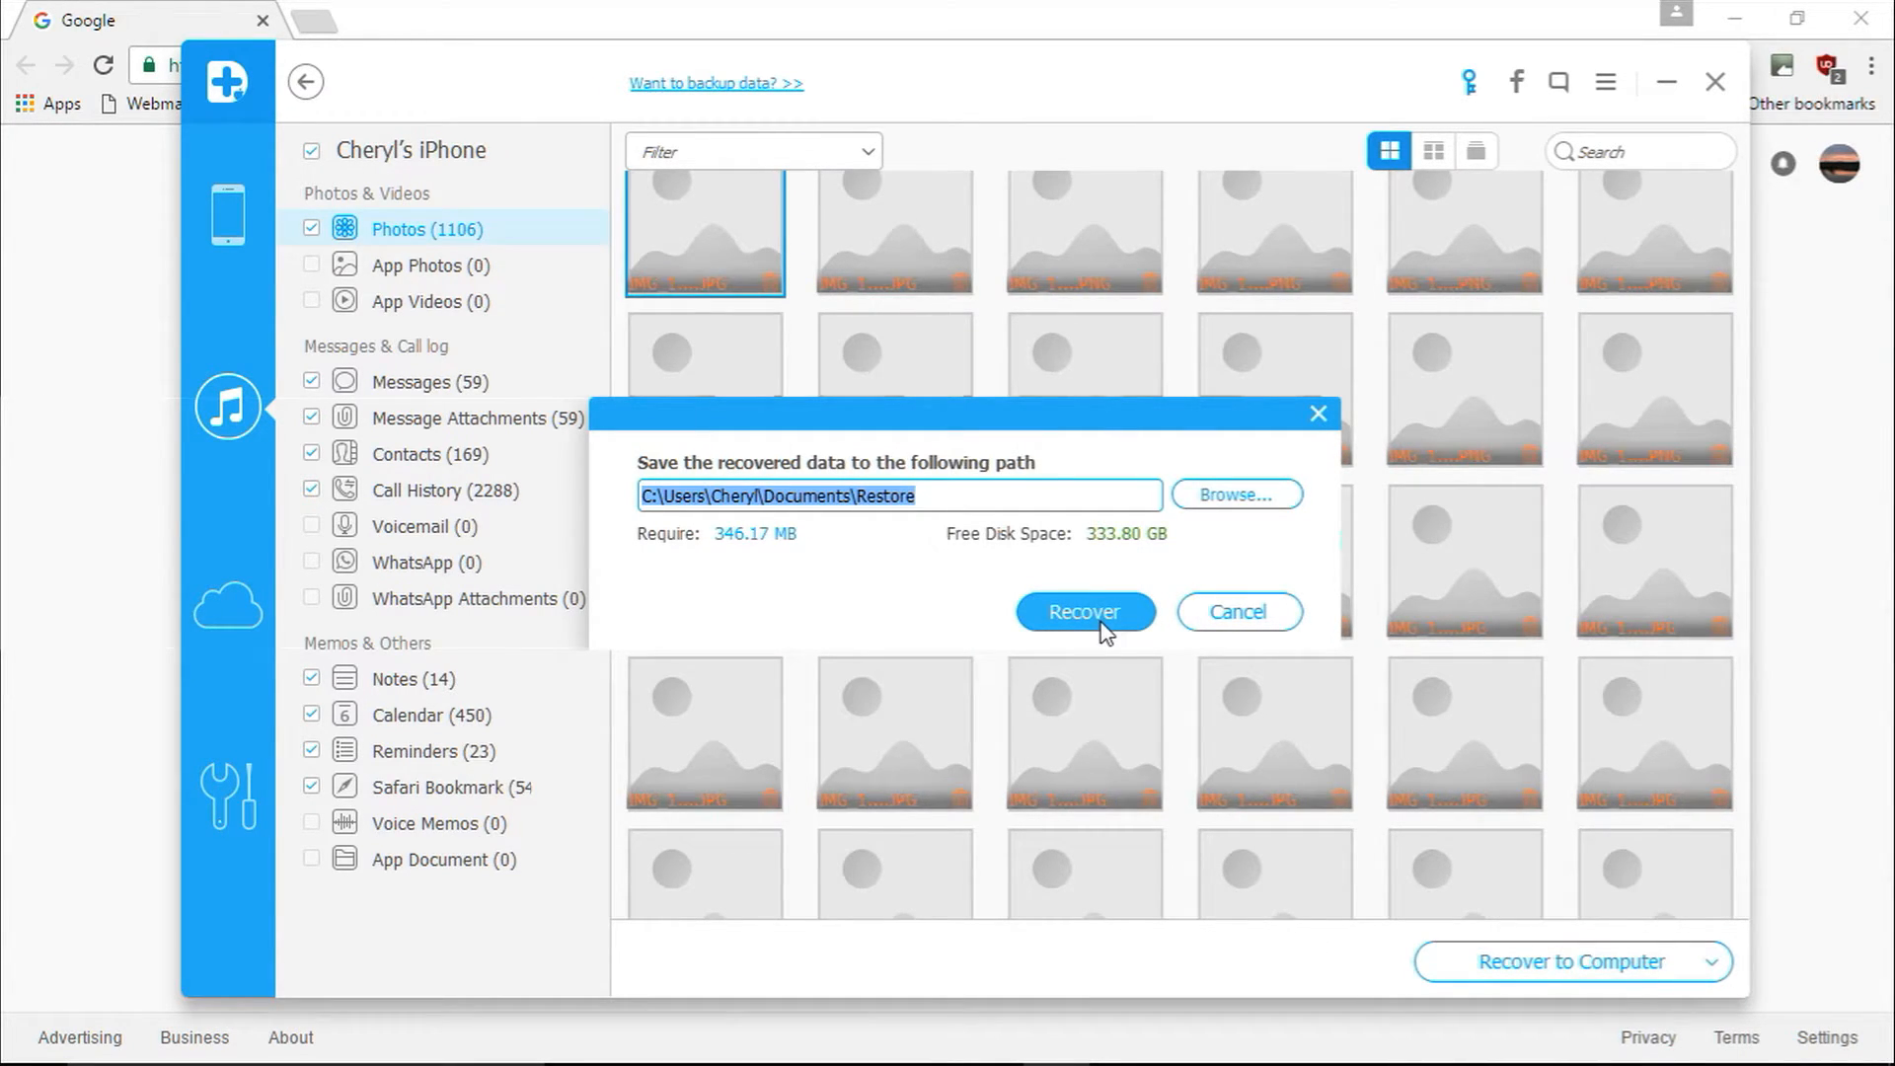
{"action": "left_click", "coordinate": [1083, 612]}
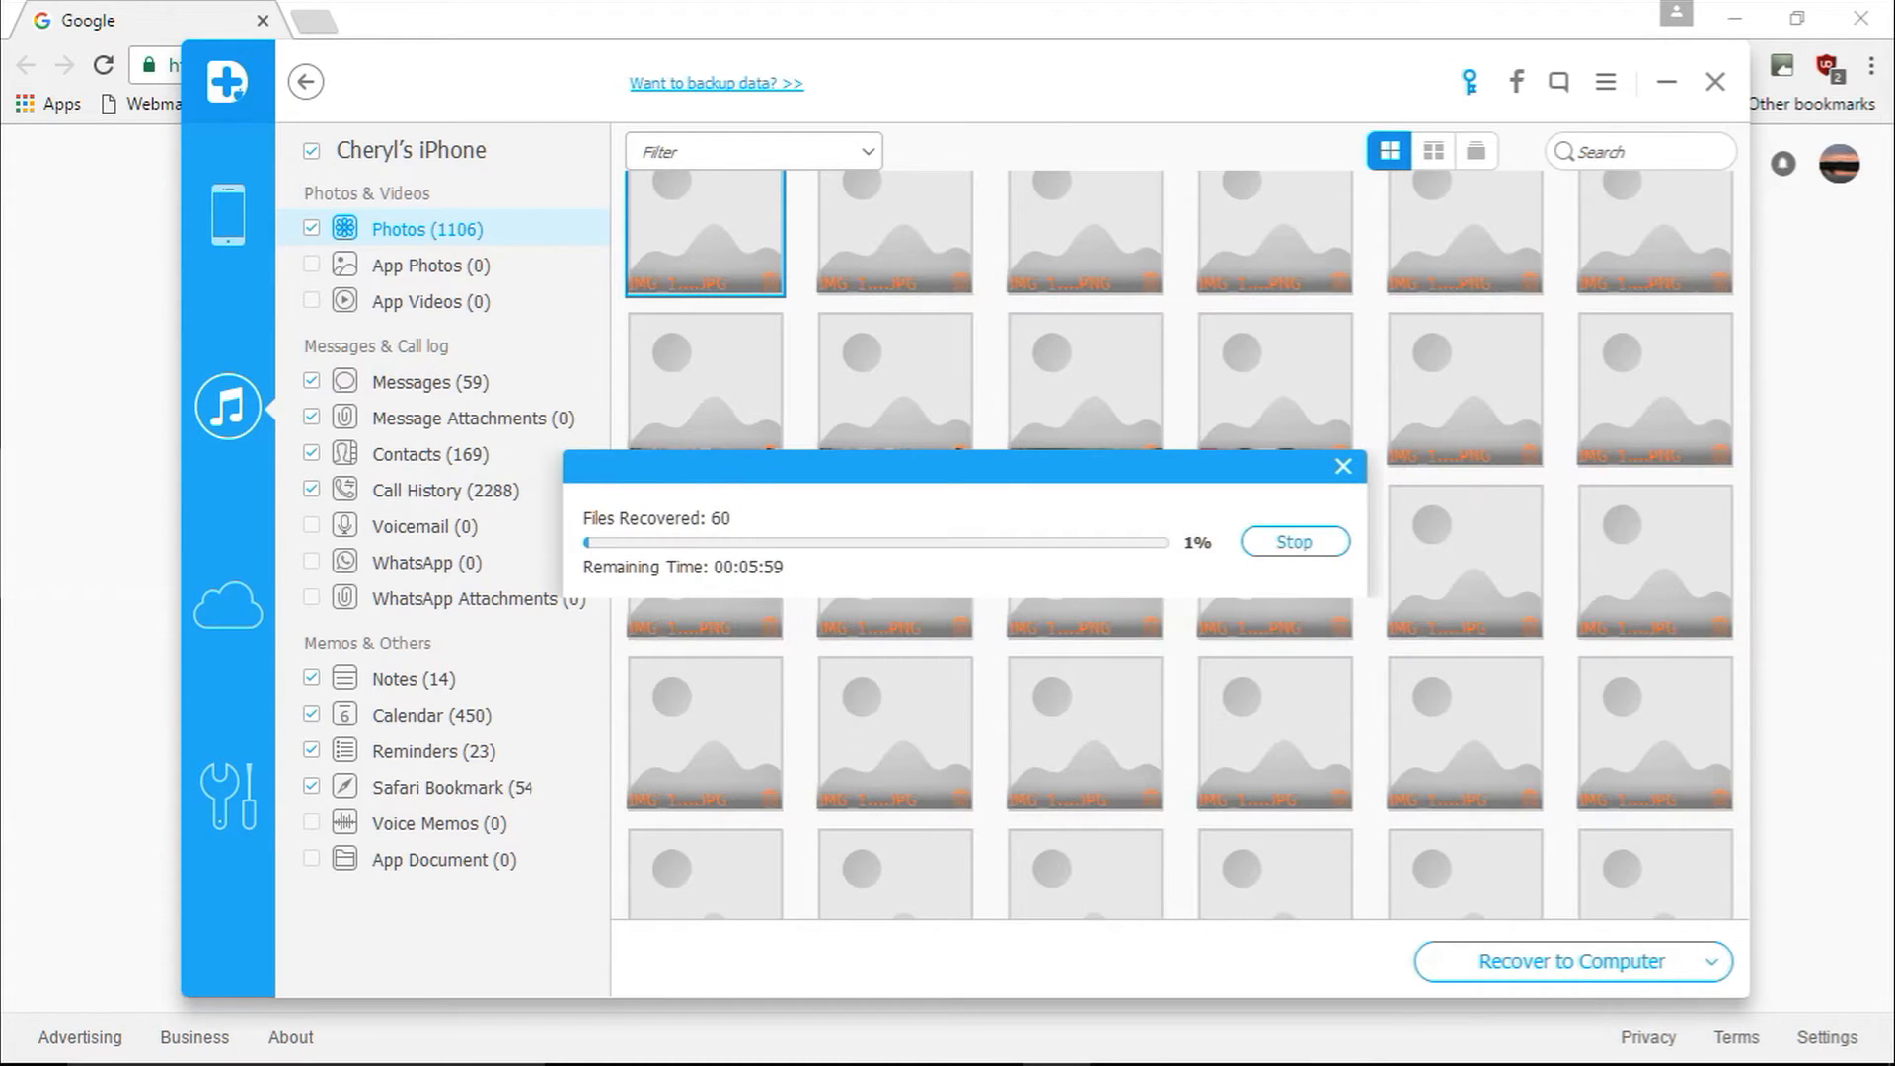